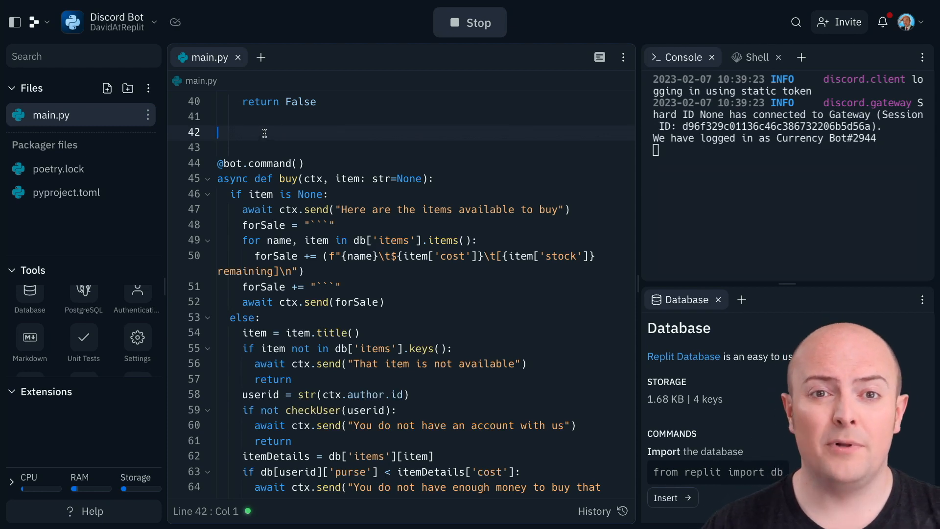
Step: Add an async work(ctx) command stub and extend the imports to os, requests, json
type("@bot.event")
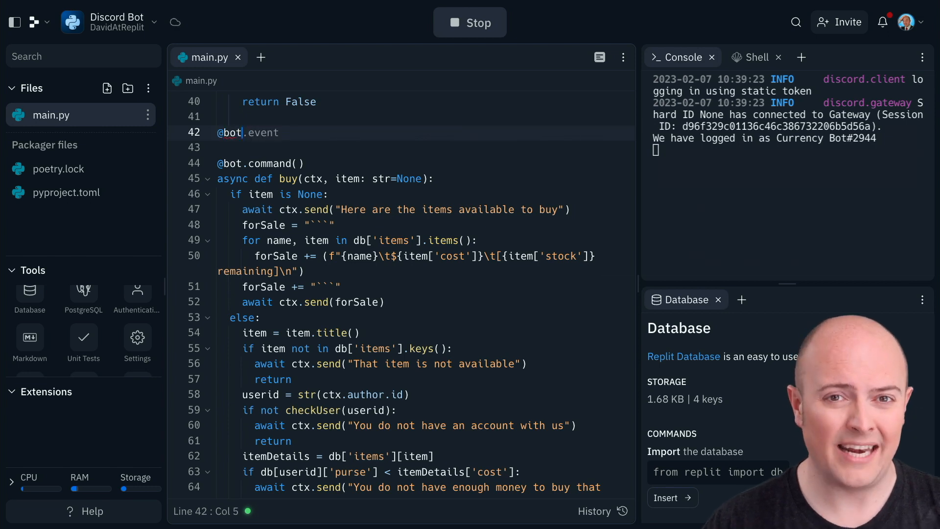
type("async def work(")
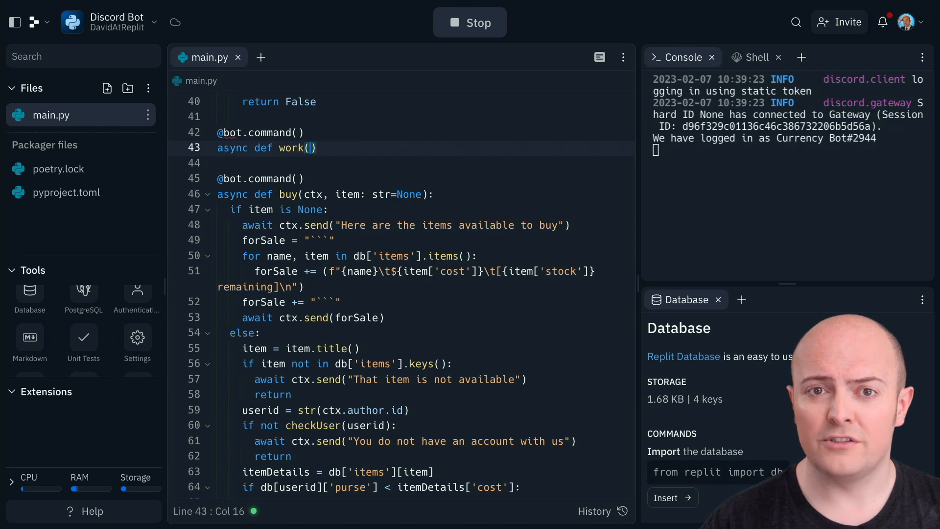
type("ctx):")
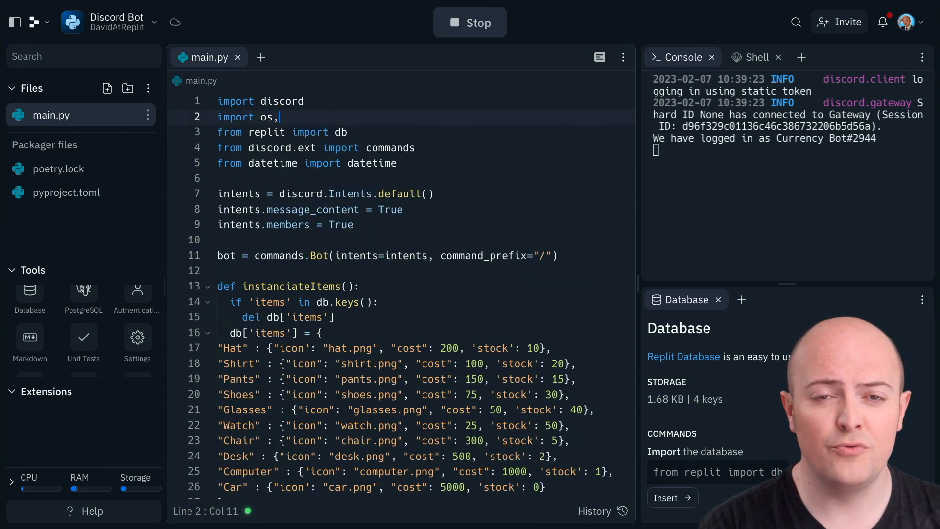
type("requests,")
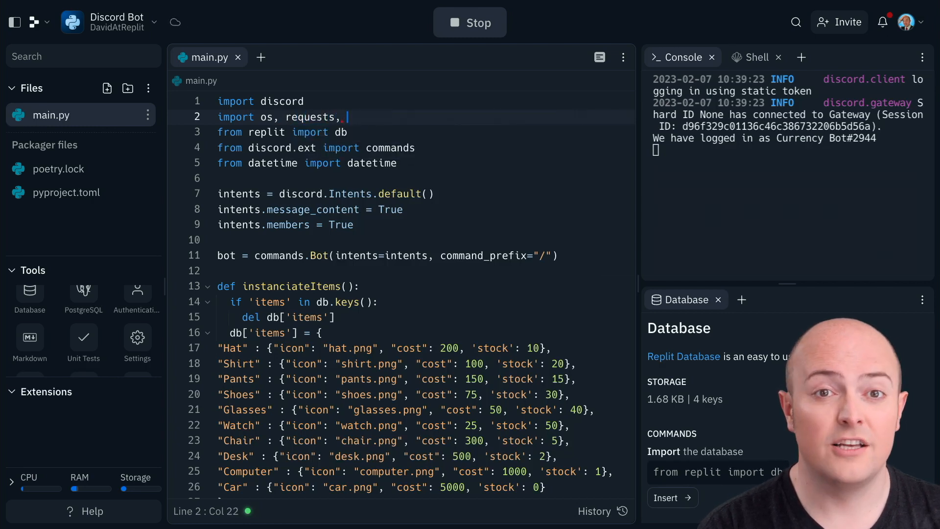
type("json")
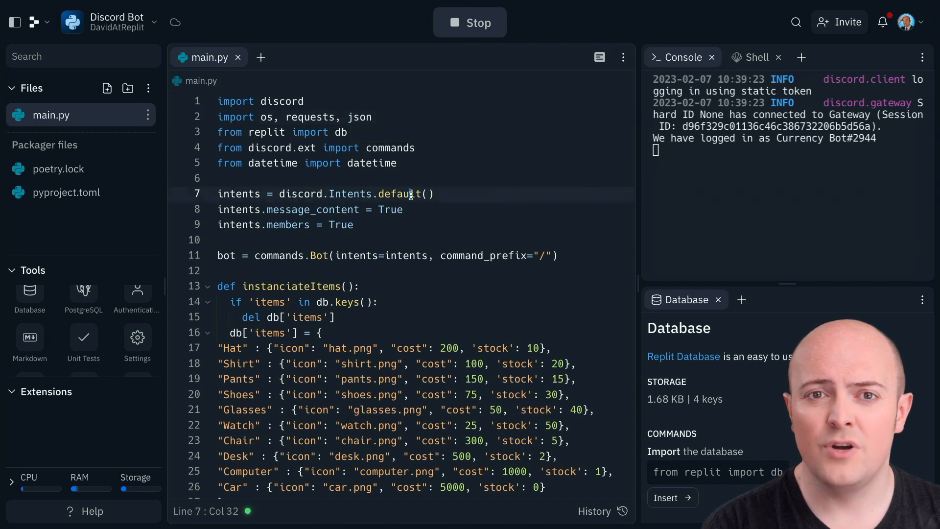
scroll("down", 3)
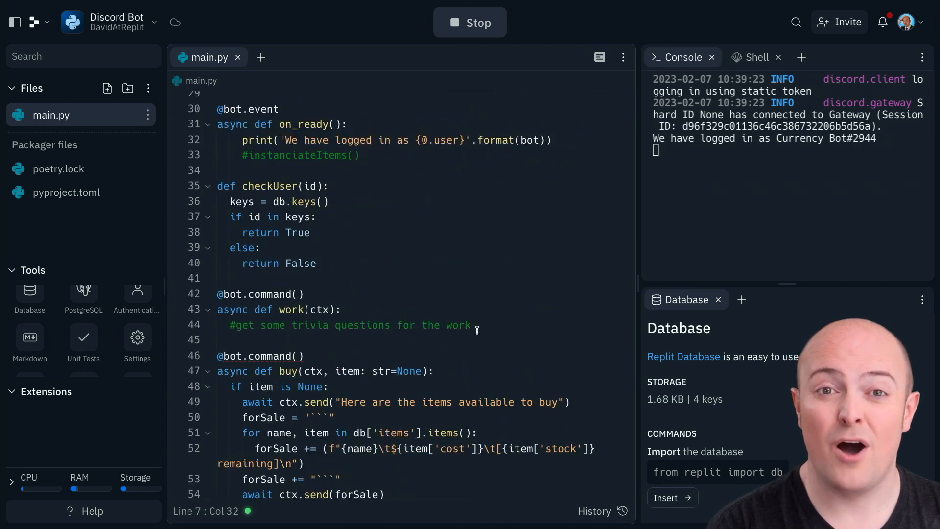
Step: Fetch the opentdb trivia URL with requests.get, parse result.json() into questions, print it and rerun the bot
left_click(471, 324)
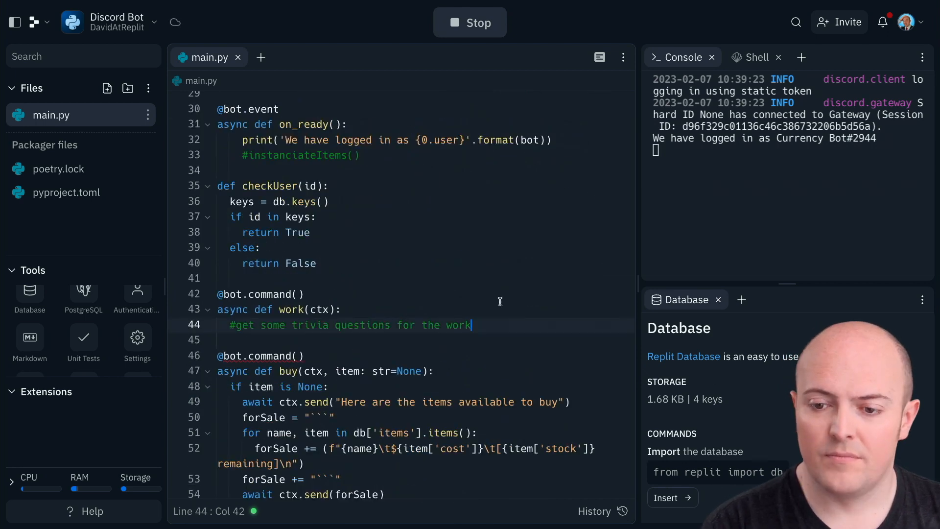
type("url = \"https://opentdb.com/api.php?amount=10&type=multiple&category=fun\"")
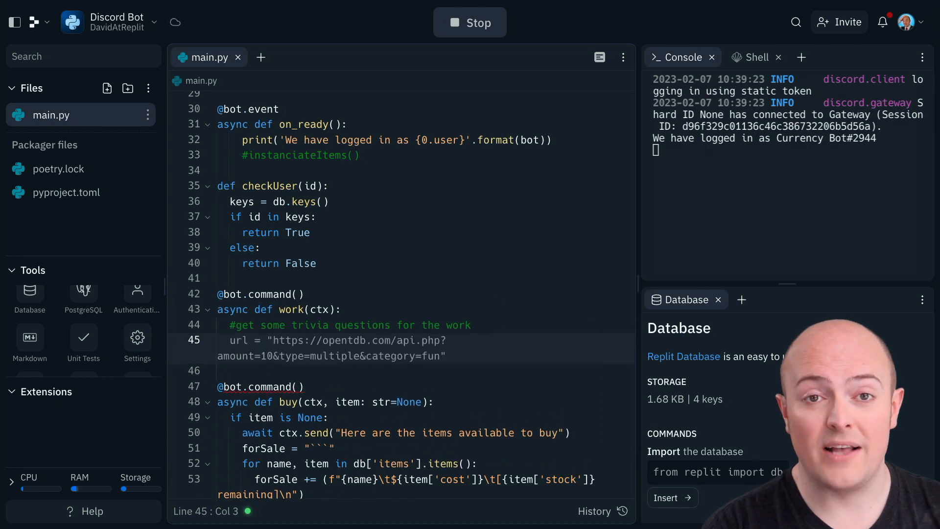
type("result =")
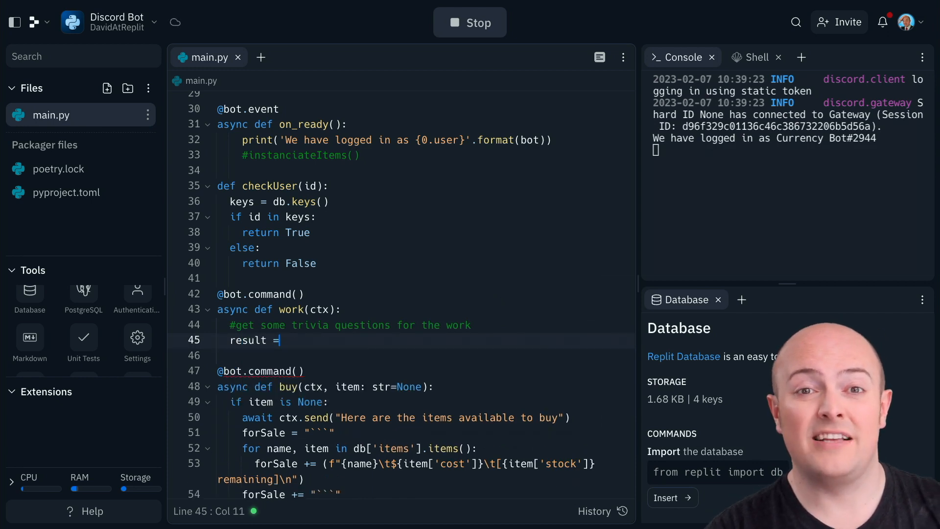
type("reques")
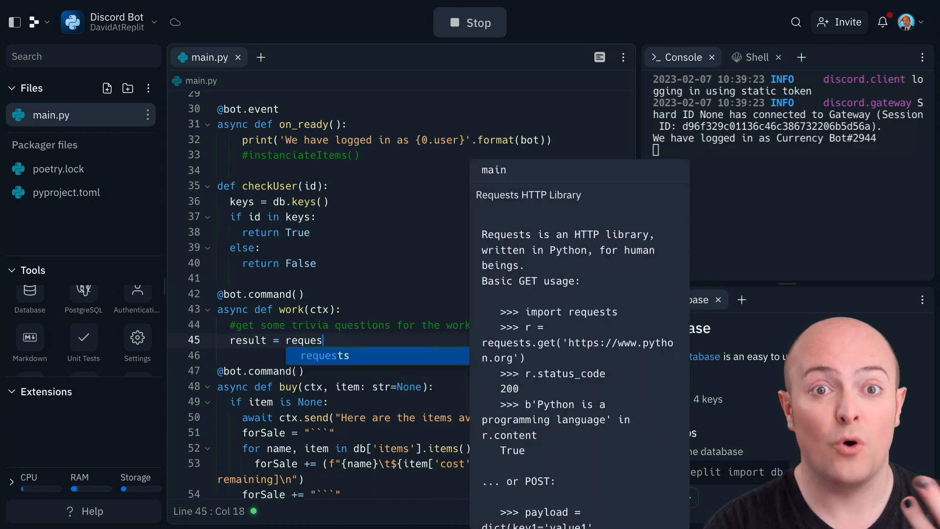
type(".get(\"https://the-trivia-api.com/api/questions/")
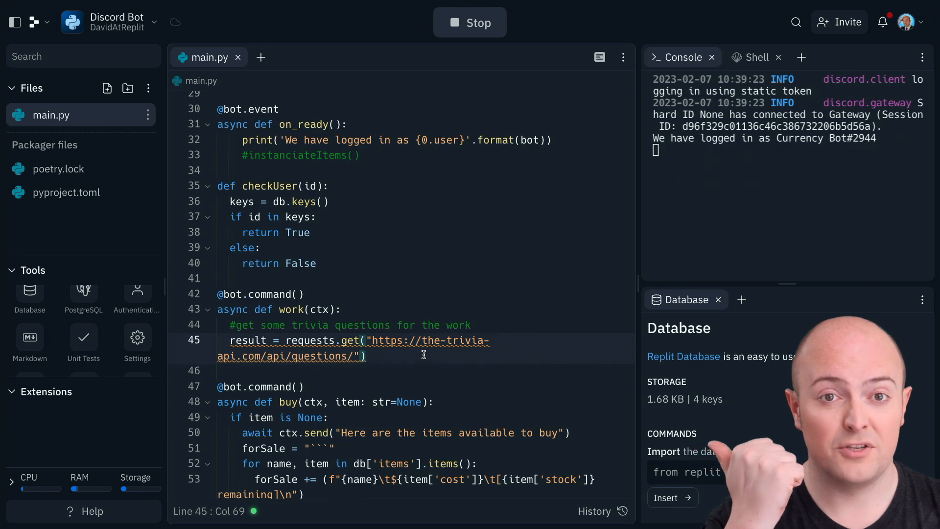
type("questions =")
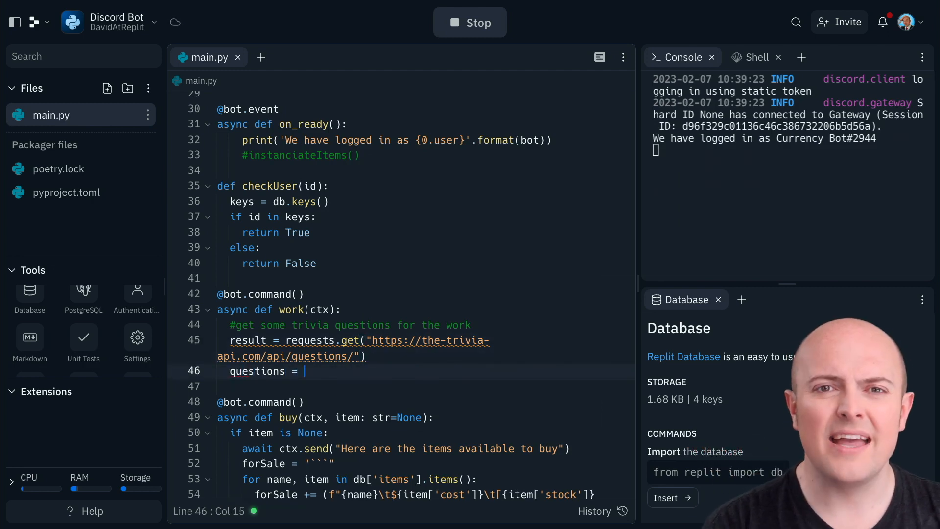
type("result.json()")
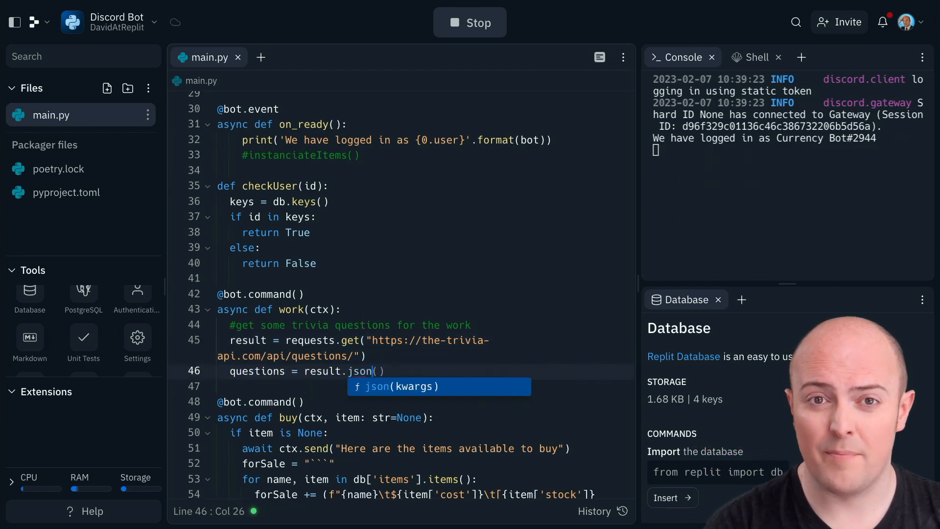
type("p")
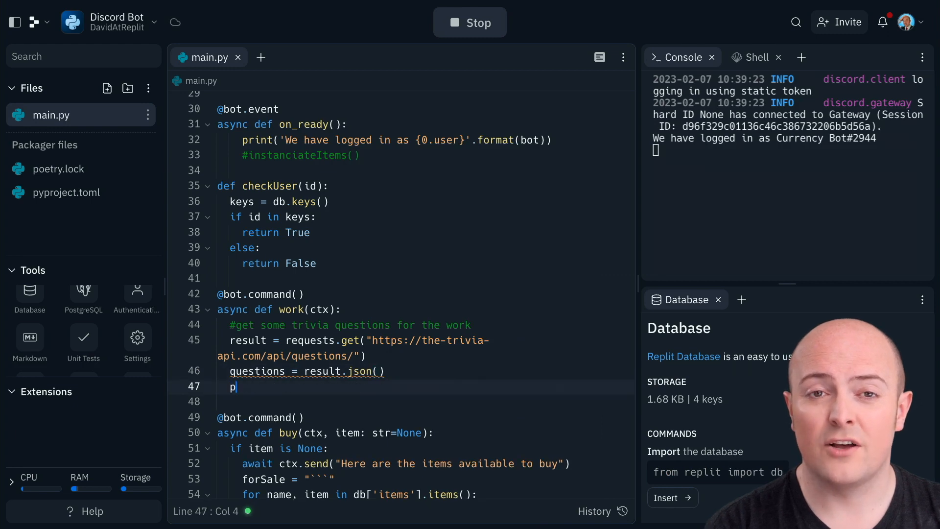
type("rint()")
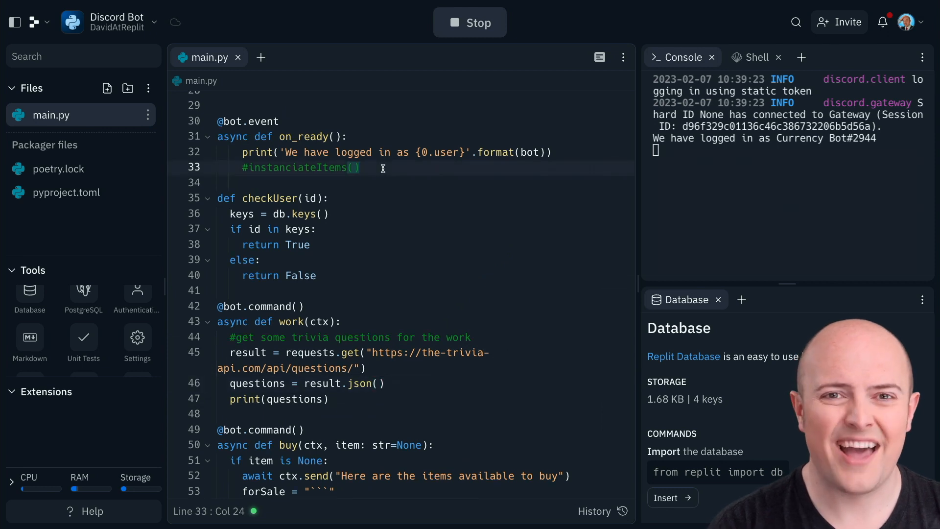
left_click(469, 22)
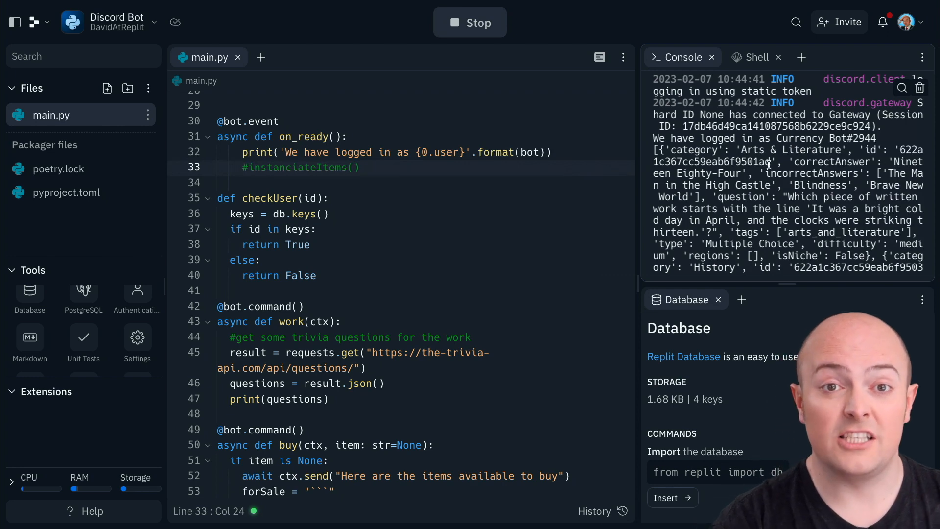
Step: Extract question, correctAnswer and an answers list from incorrectAnswers plus the correct answer
type("qu")
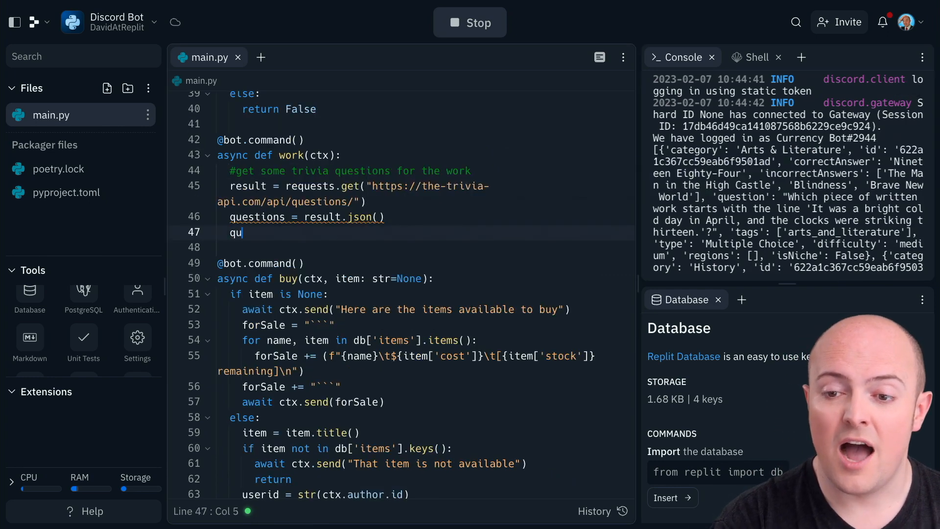
type("estion =")
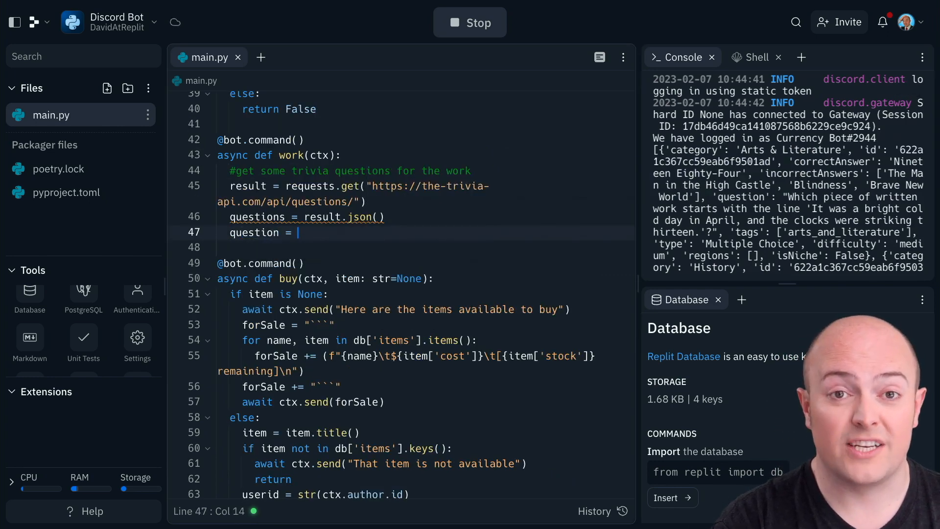
type("questions[0]['question")
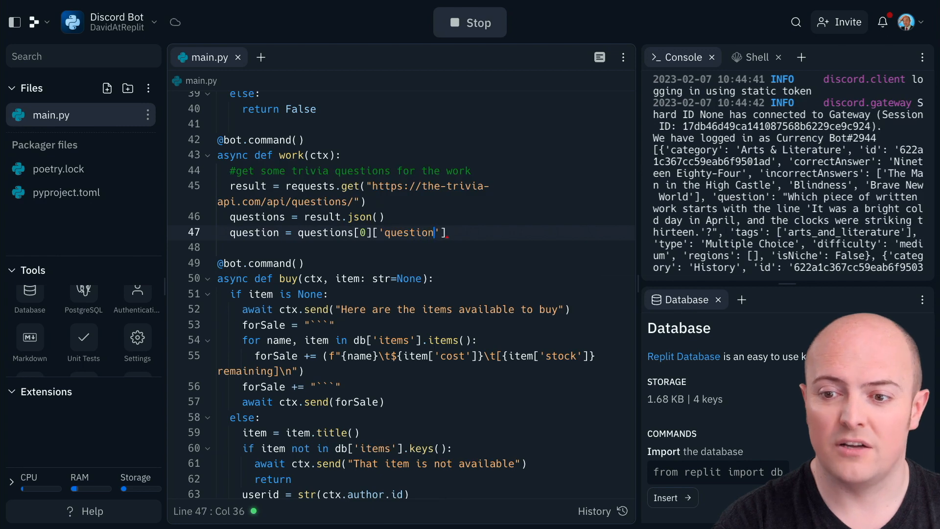
type("correctAnswer = questions[0]['correctAnswer")
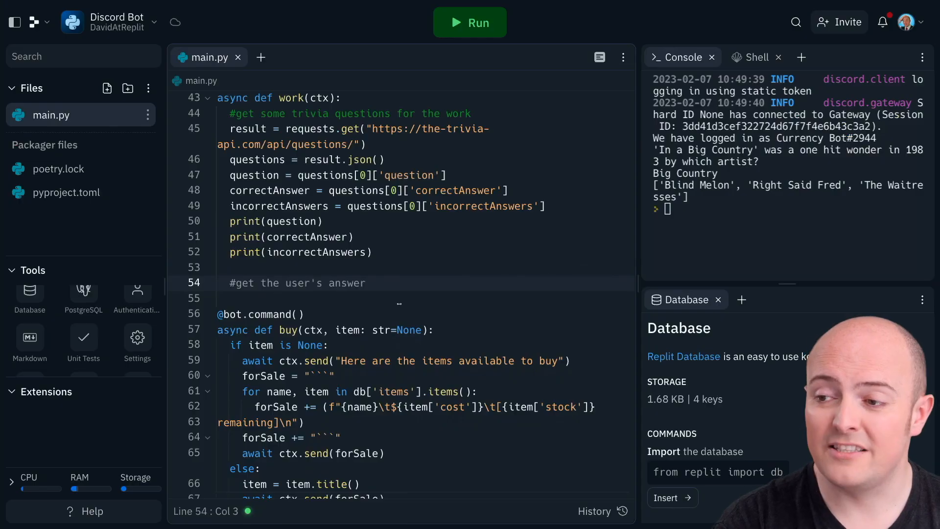
type("ans")
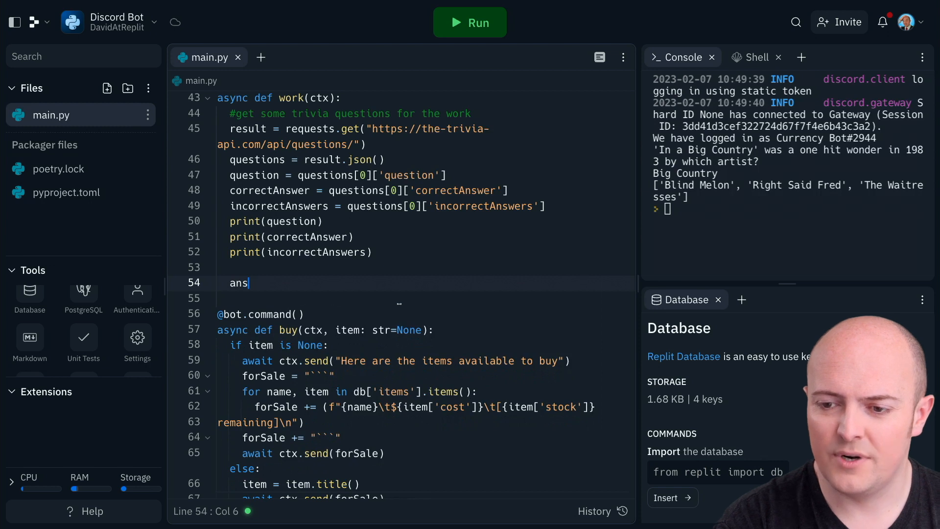
type("we")
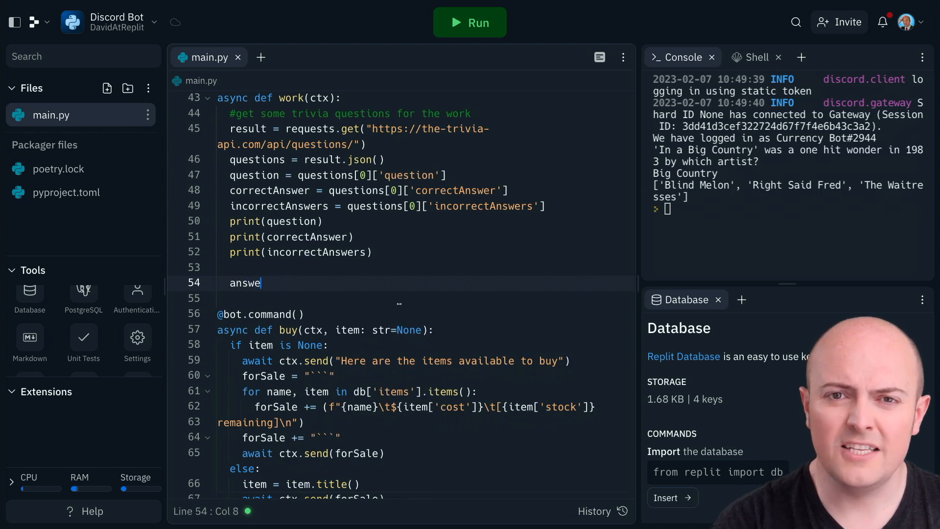
type("rs = inc")
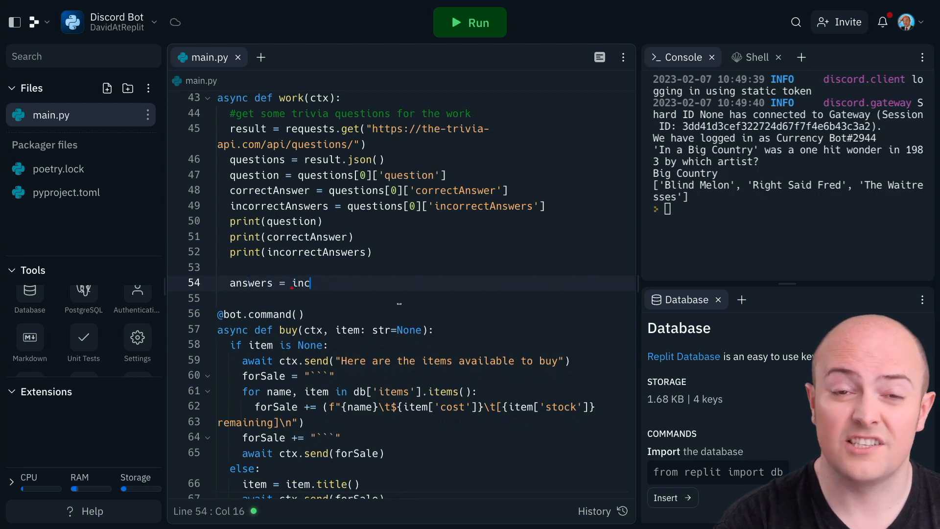
type("orrectAnswers")
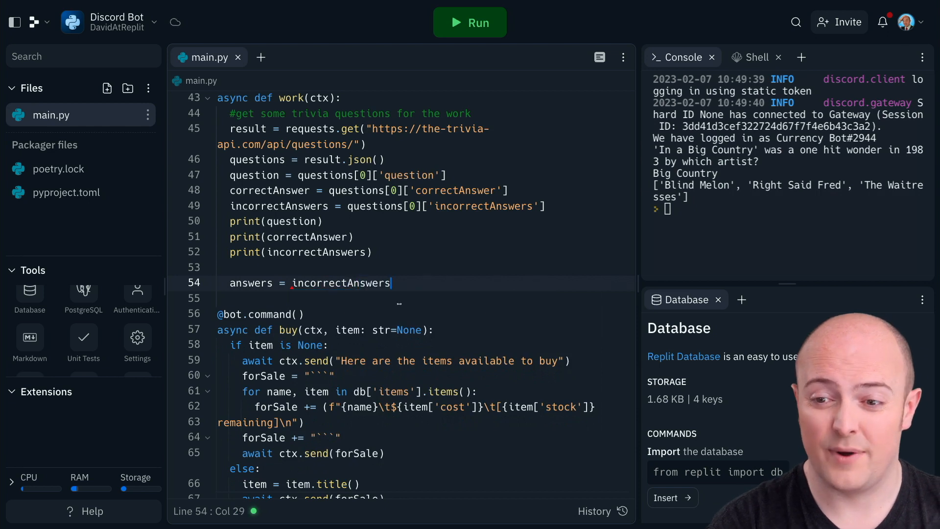
type("answers.append(cor")
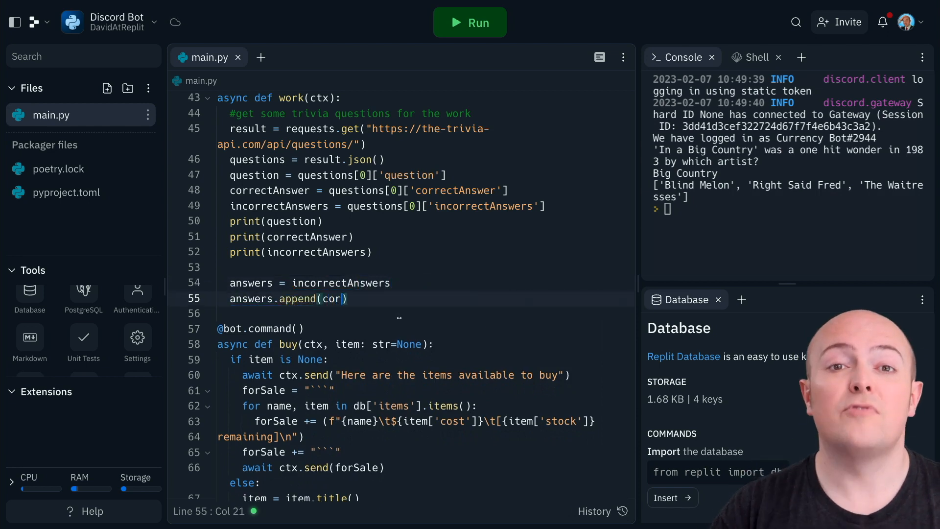
type("rectAnswer")
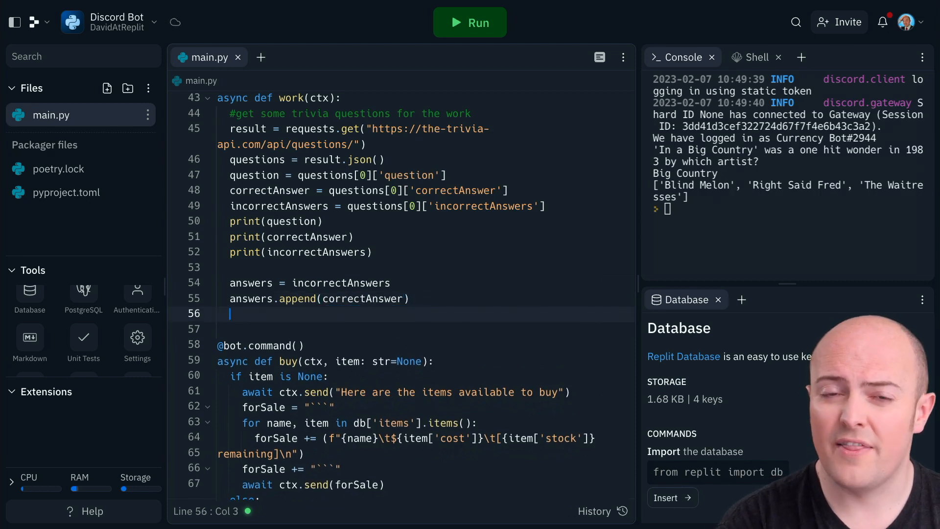
Step: Shuffle the answers list with random.shuffle(answers)
type("random.shuffle(answ")
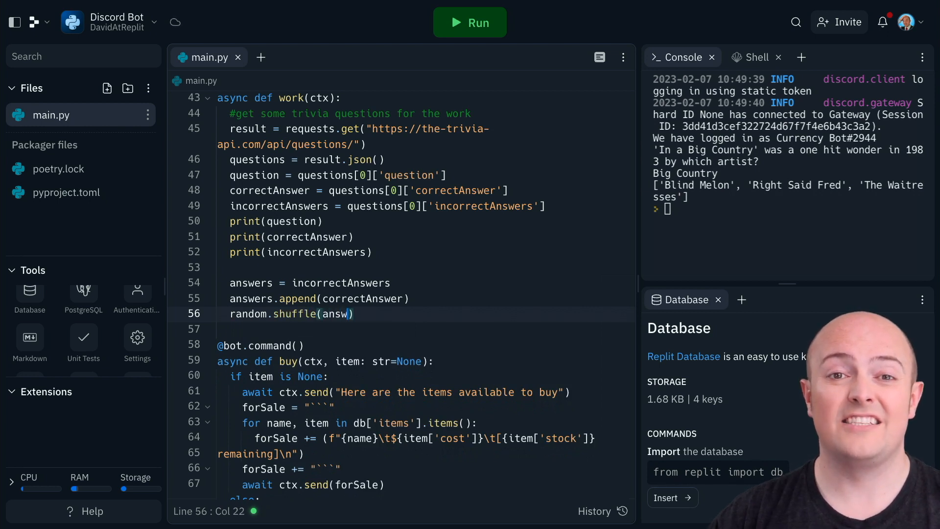
type("ers")
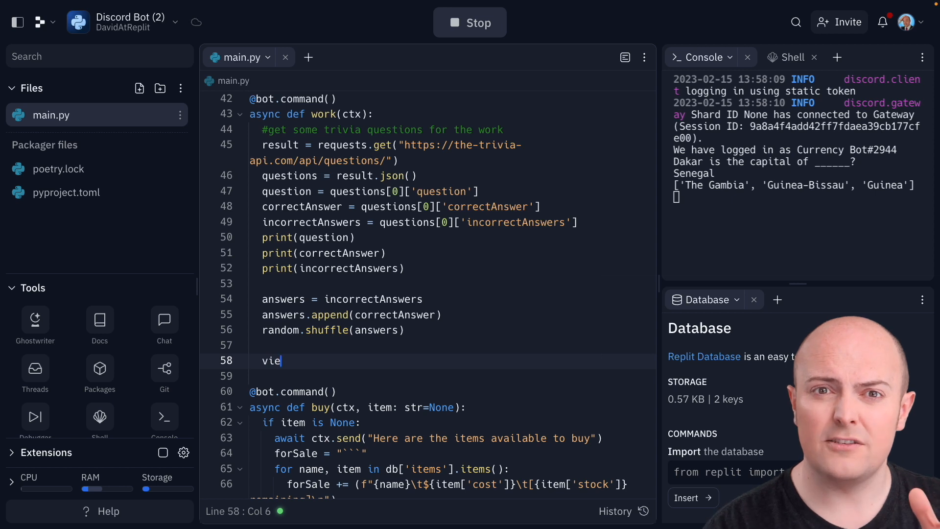
Step: Create a discord.ui.View and a green discord.ui.Button labelled with the first answer
type("w = discord.")
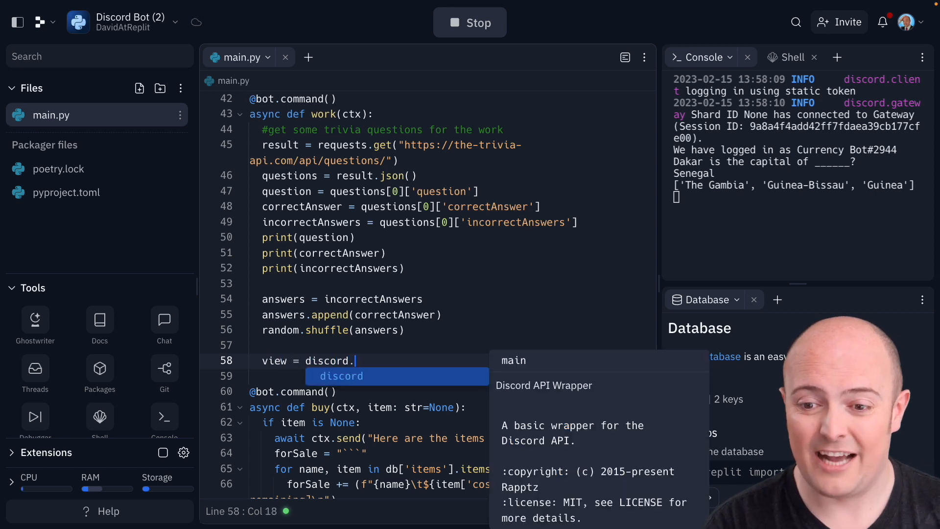
type("ui.")
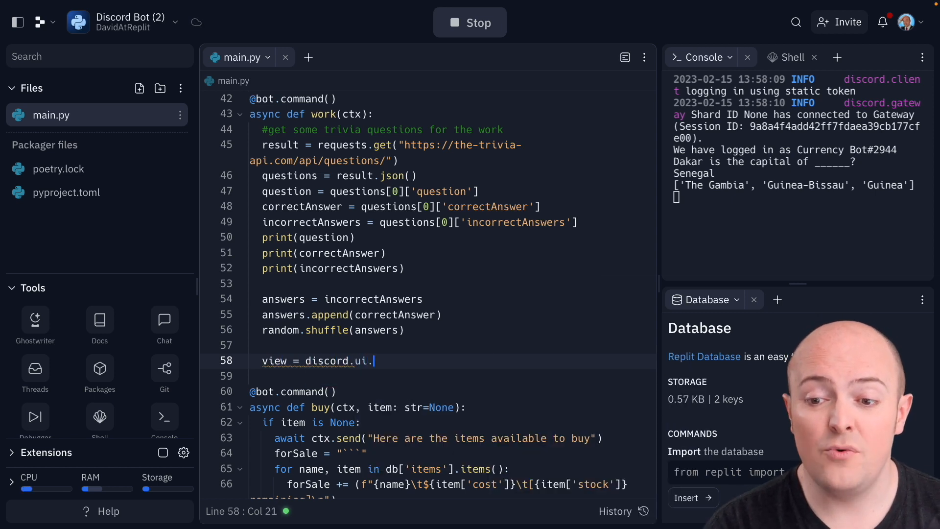
type("View()")
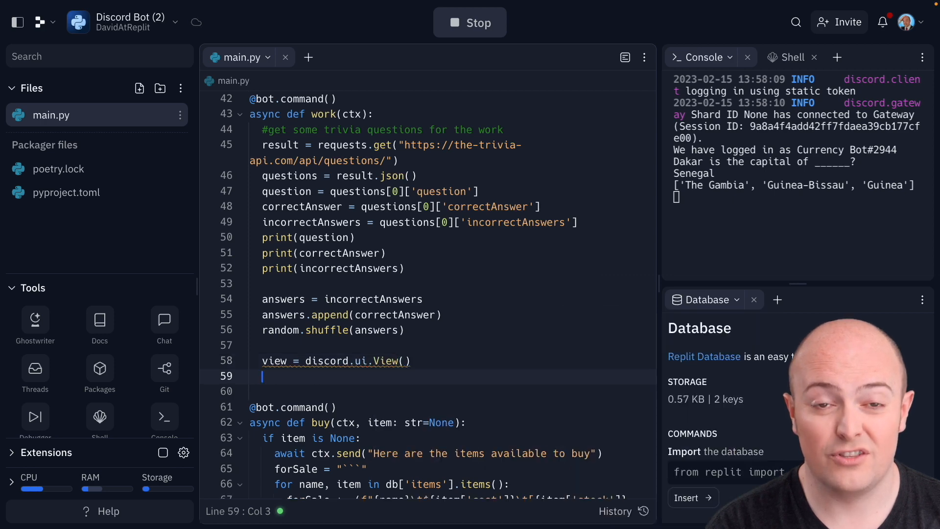
type("b")
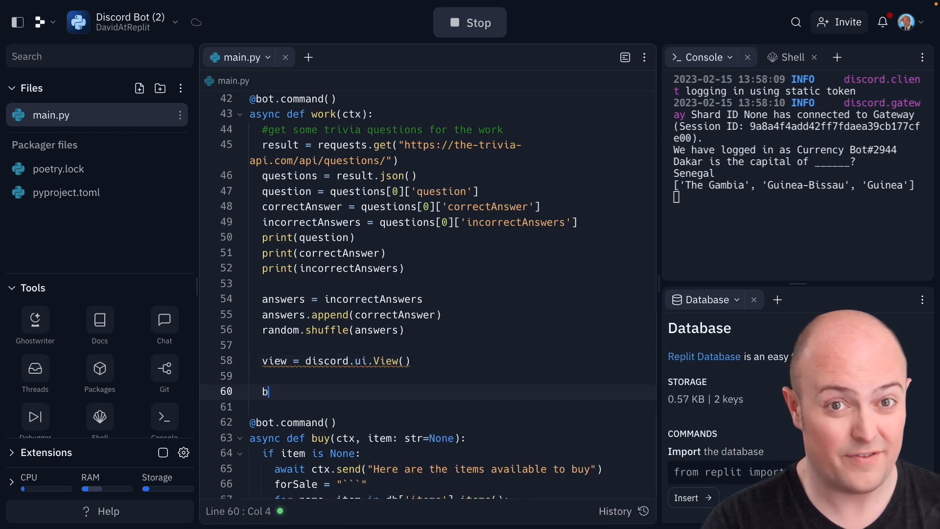
type("utton = discord.ui.Button(label=answers[0],")
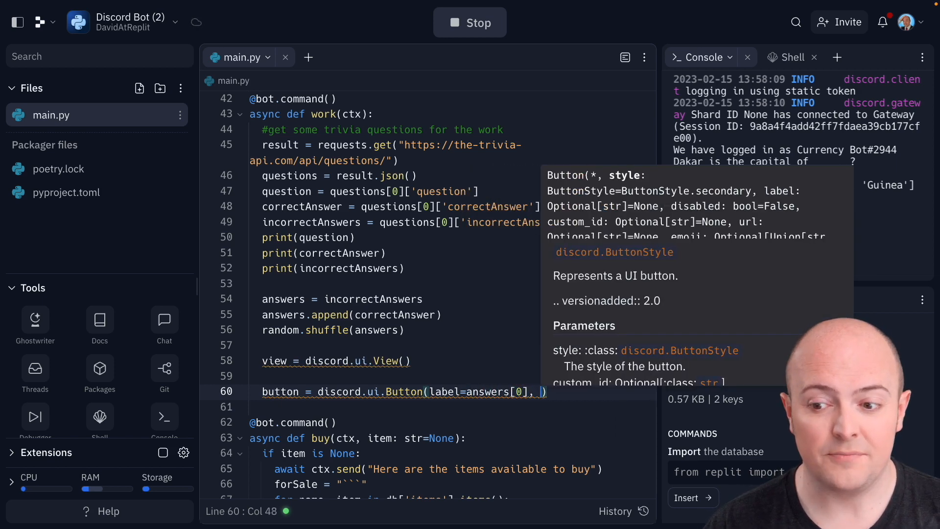
type("style=")
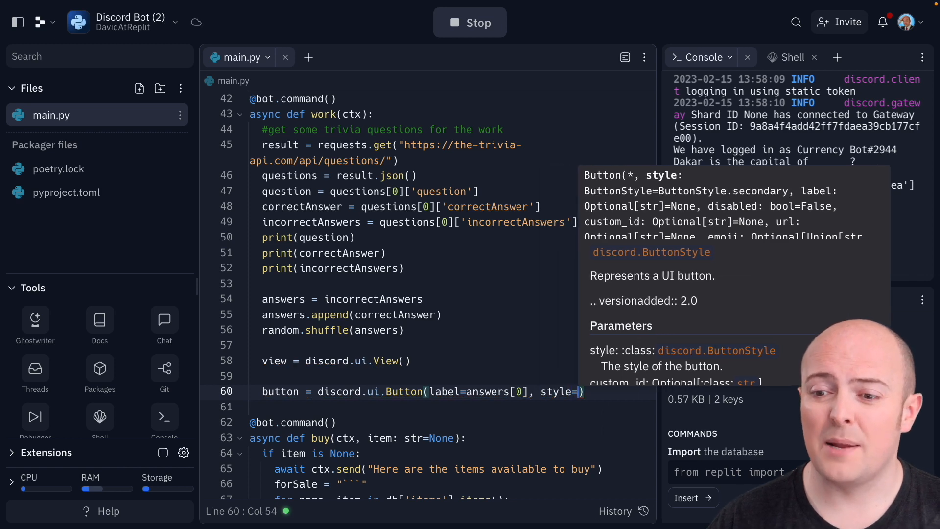
type("discord.ButtonStyle.green")
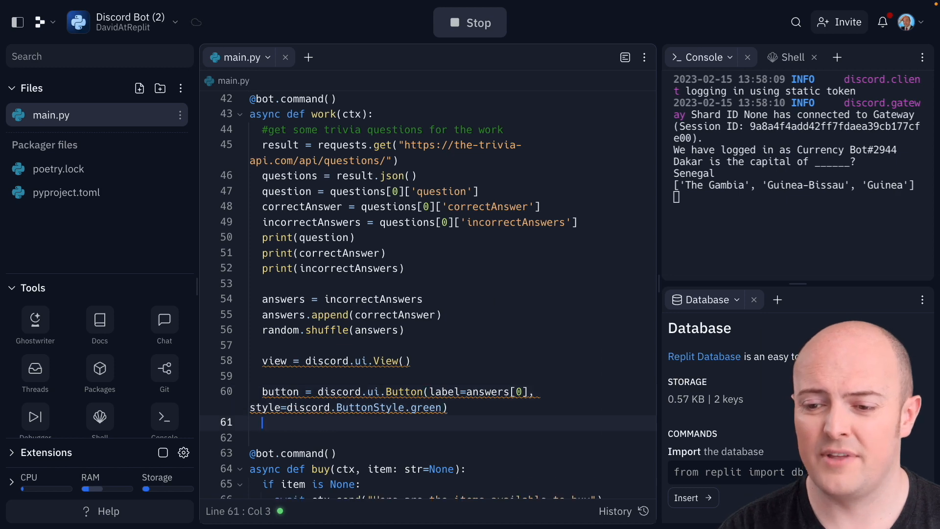
Step: Add the button to the view and send it with await ctx.send(view=view)
type("view.add_item")
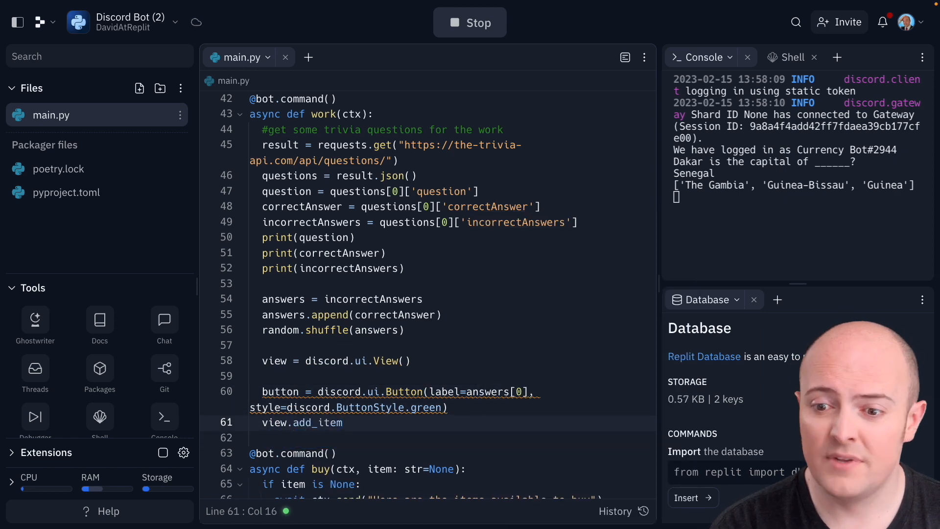
type("(button)")
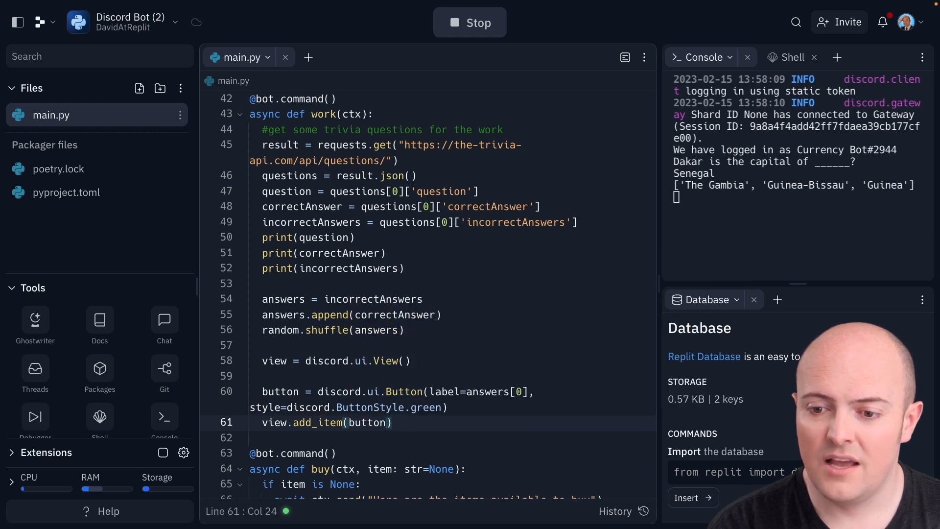
type("await c")
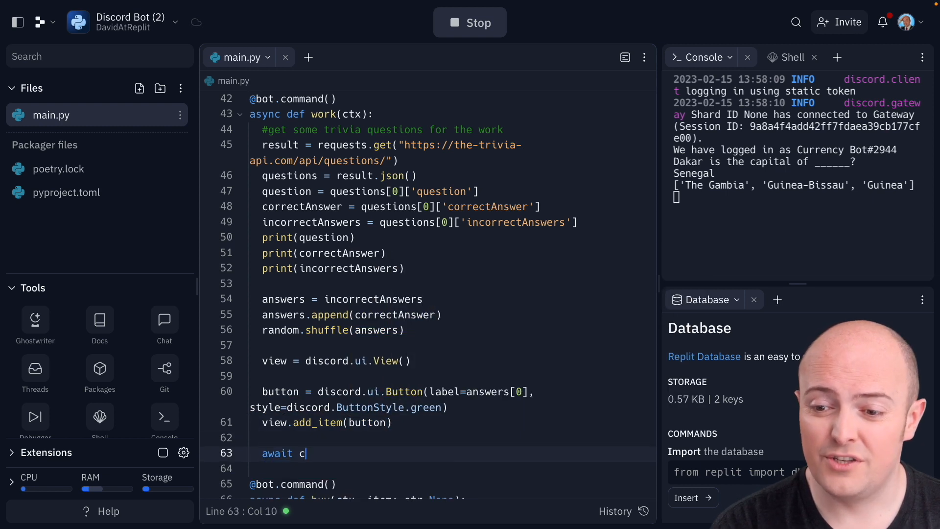
type("tx.send()")
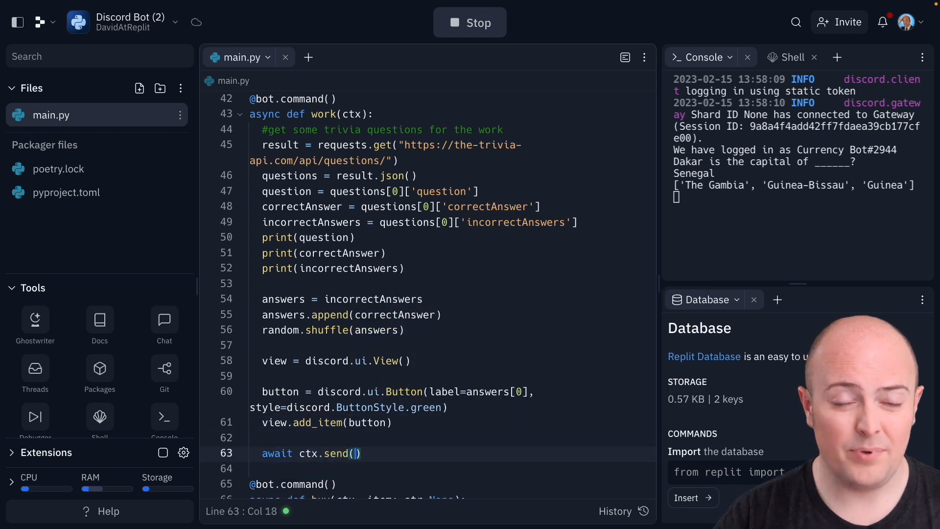
type("view=view")
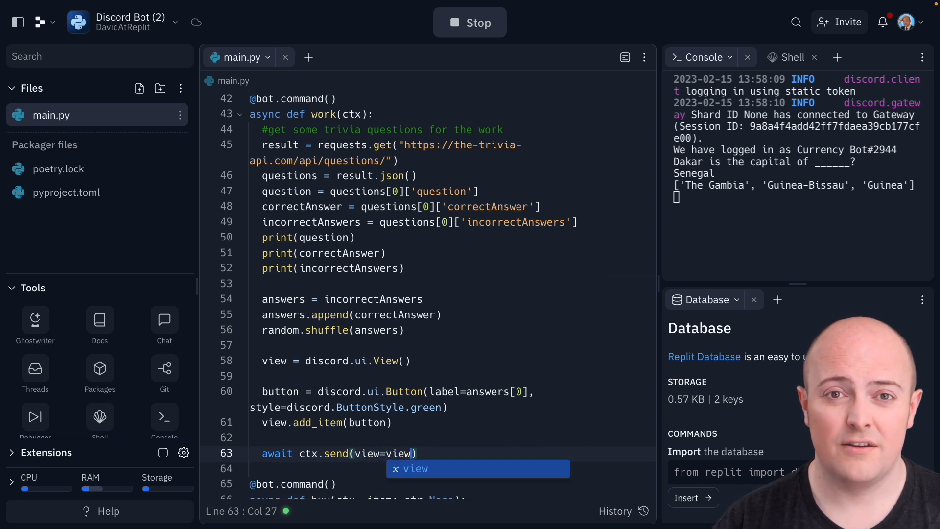
Step: Restart the bot and review the new Apollo trivia question and the button code
left_click(470, 22)
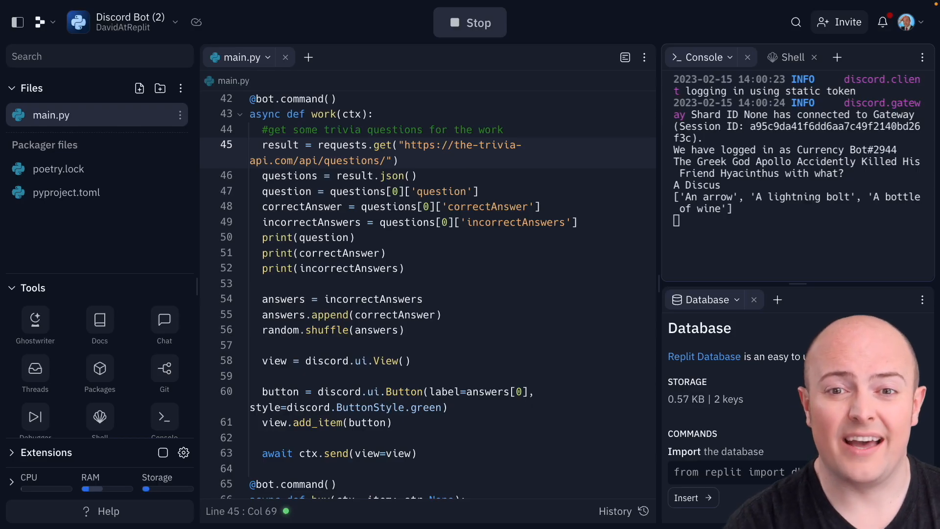
mouse_move(510, 386)
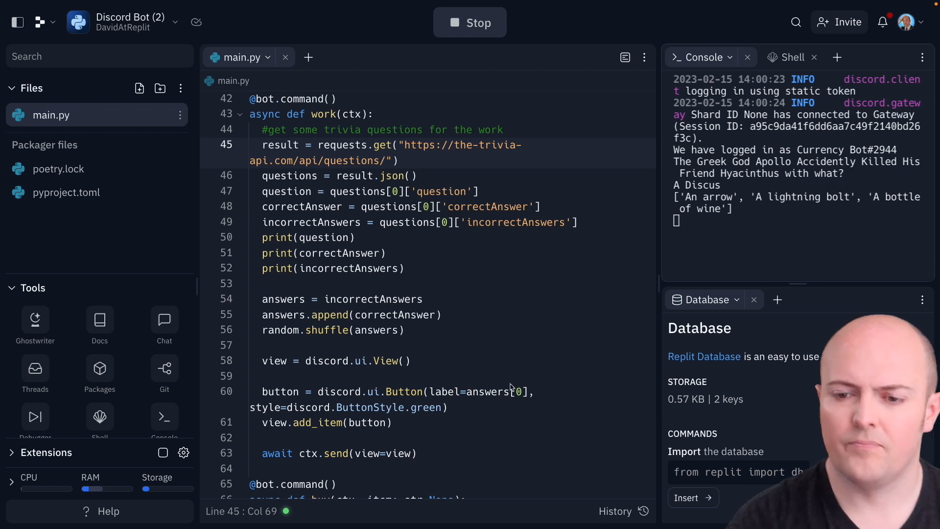
scroll("down", 3)
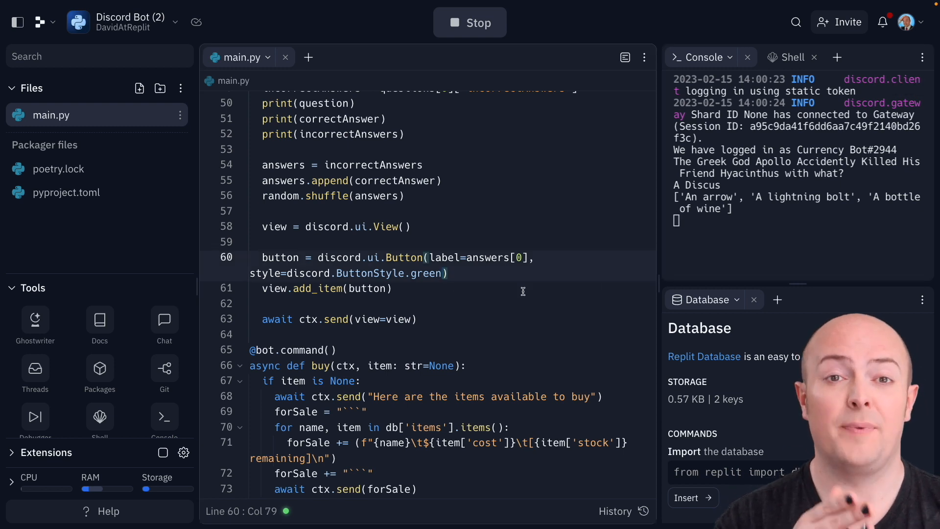
Step: Give the button a custom id and define an async button_callback(interaction)
type(", custom_id=\"button1")
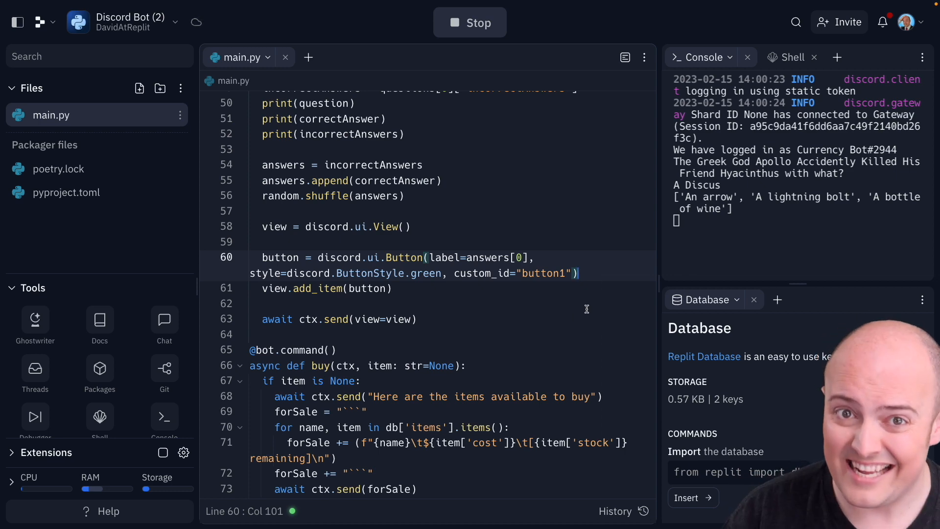
type("async def button_ca")
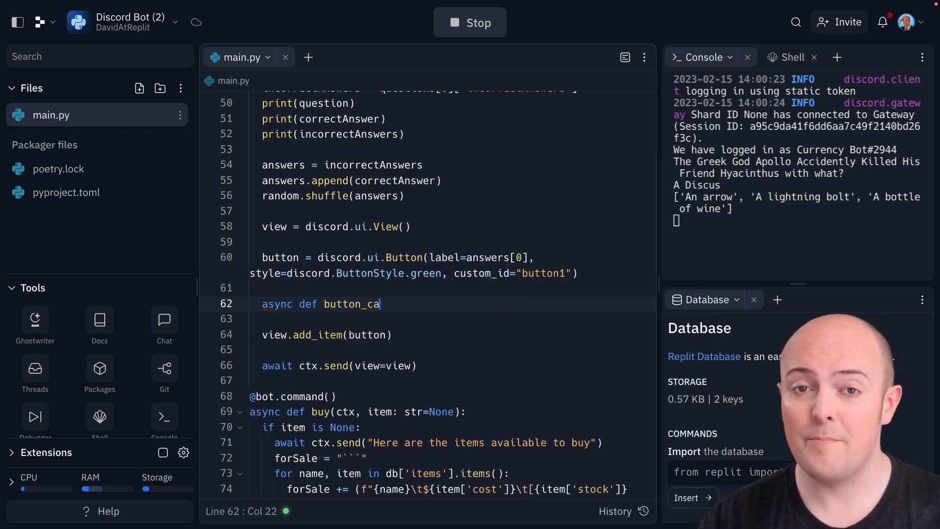
type("llback()")
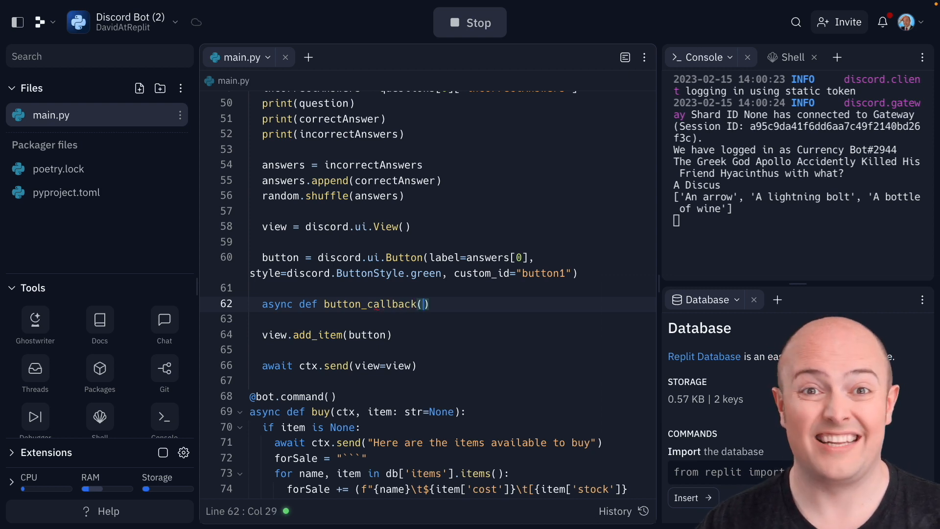
type("interaction")
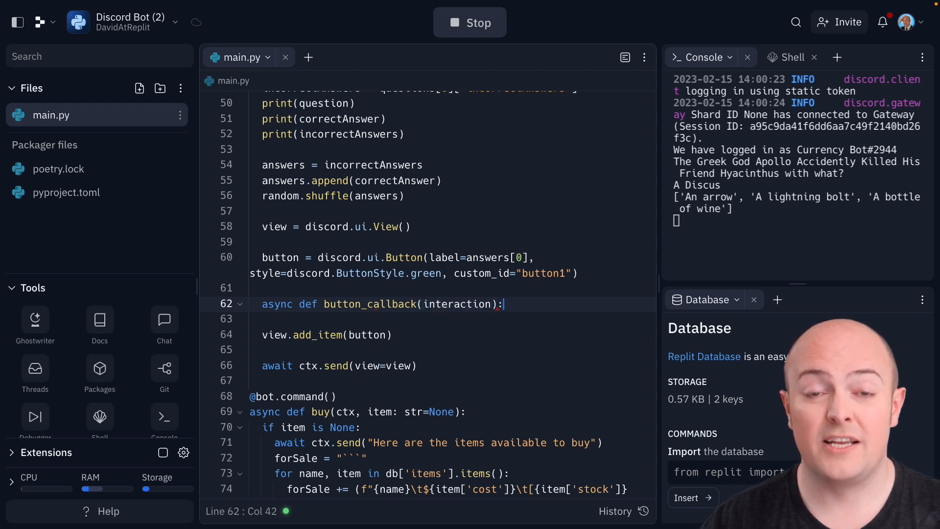
key("enter")
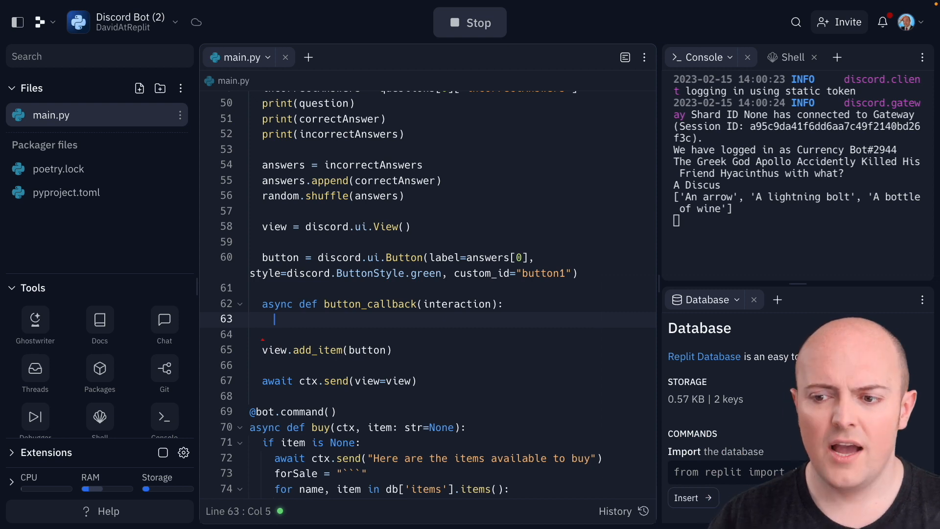
Step: Make the callback print interaction.data, reply "Clicked", and begin attaching it to the button
type("print()")
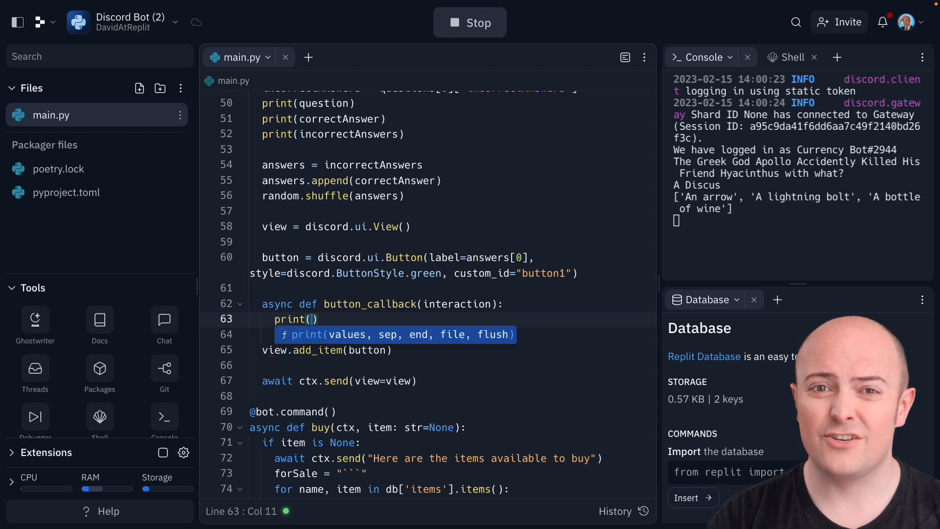
type("interaction.da")
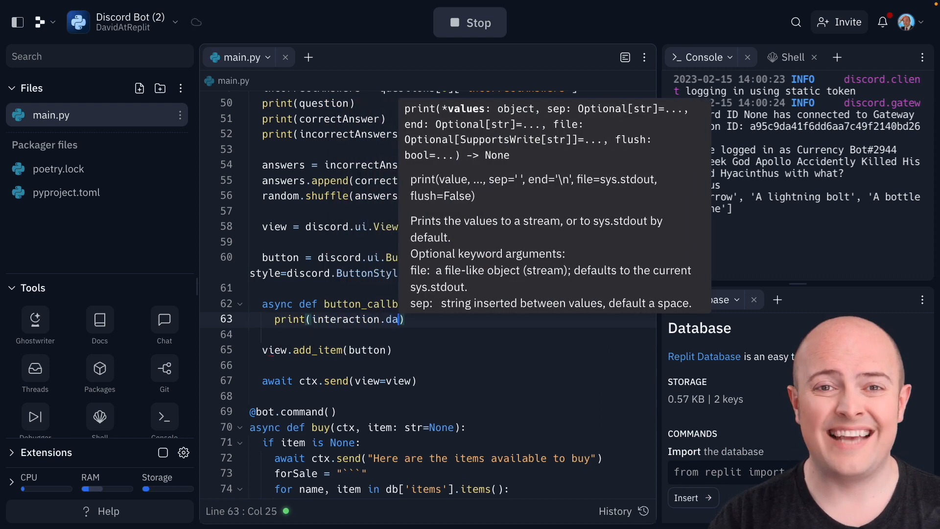
type("await")
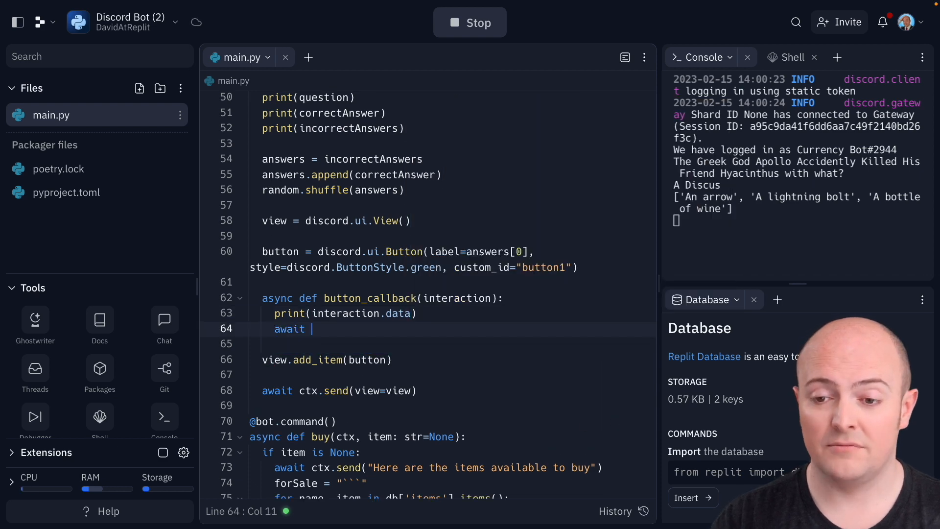
type("interaction.response.send")
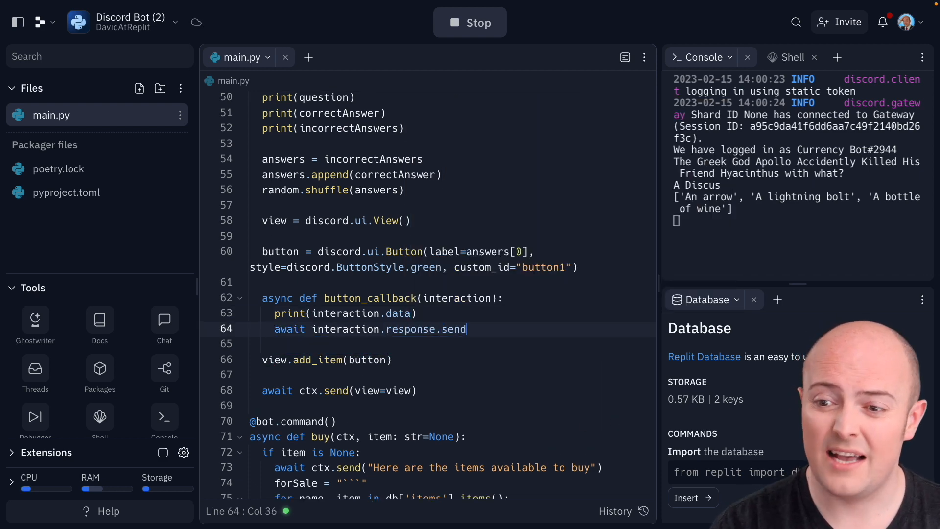
type("_message(\"Clicked\")")
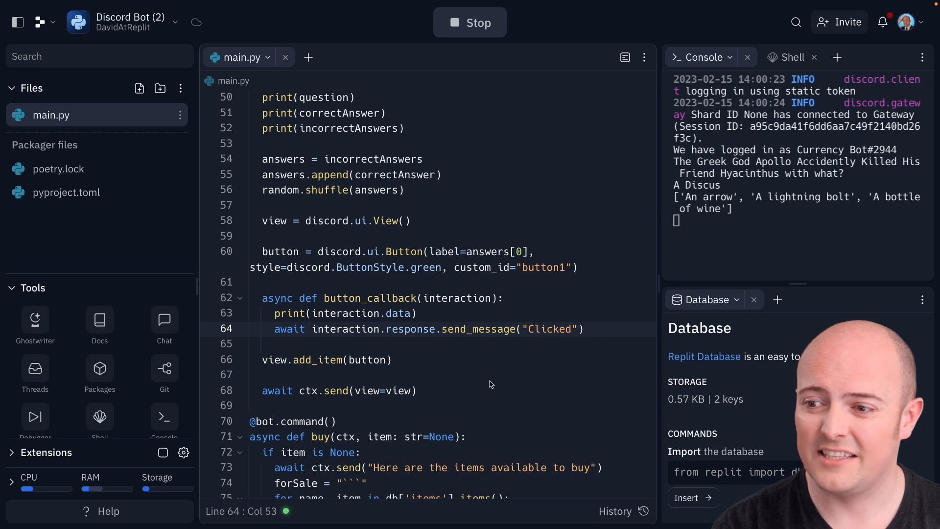
type("but")
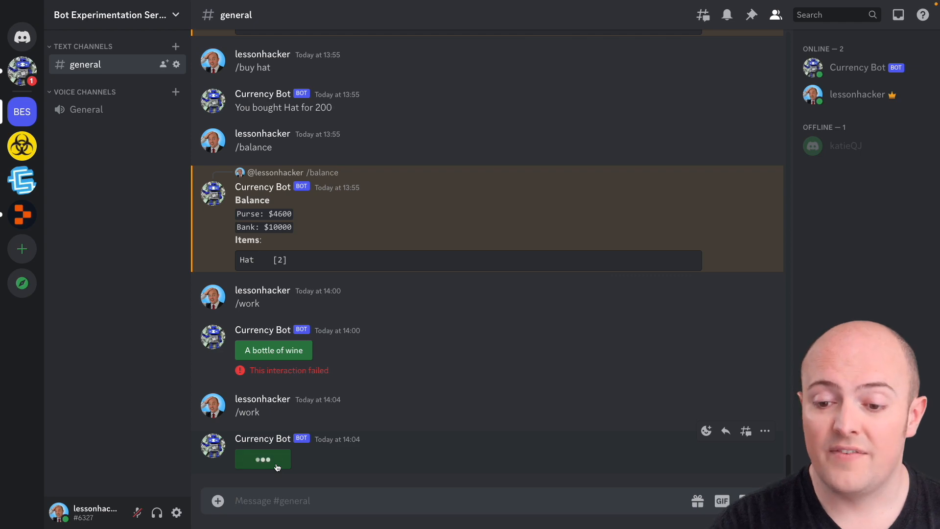
Step: Answer the trivia question by pressing the green button on the bot's /work message
left_click(263, 459)
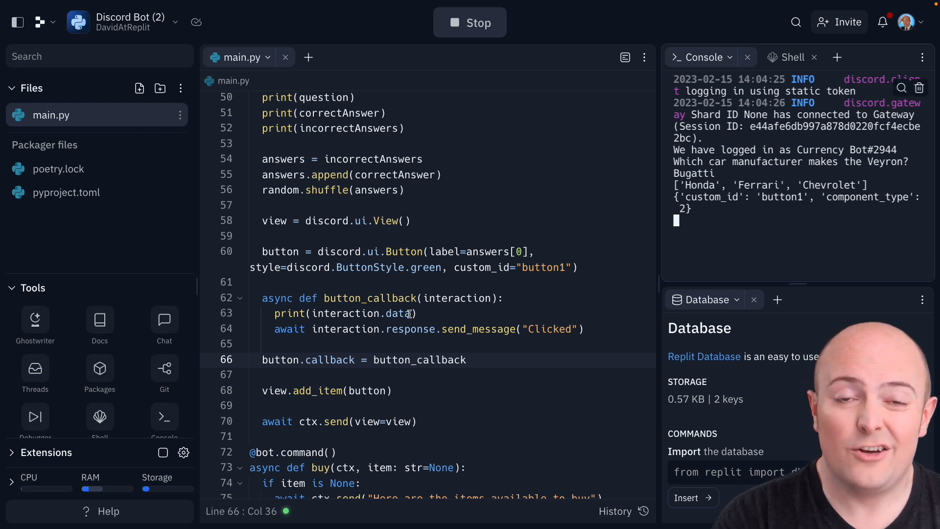
Step: Print interaction.data['custom_id'], pass view=view, and reply "Correct, you have earned $100" when it matches correctAnswer
type("['custom_id']")
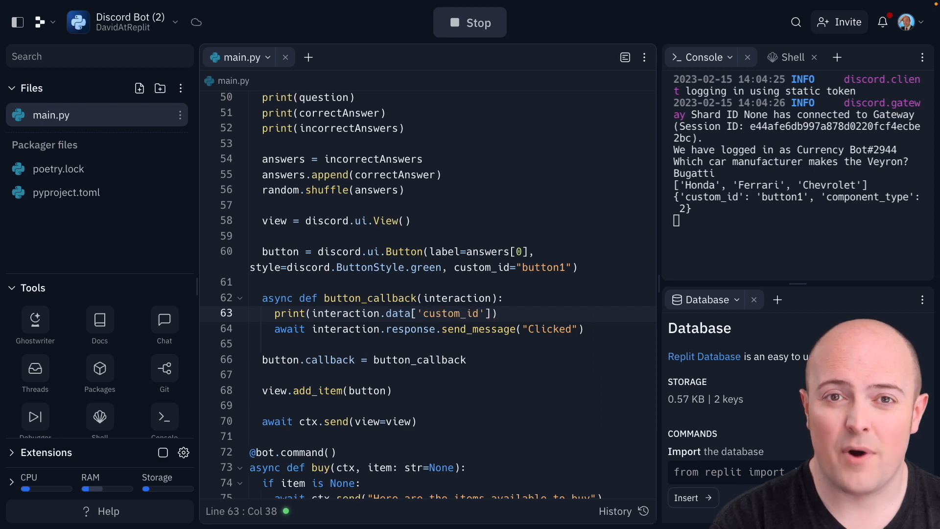
type(", view=view")
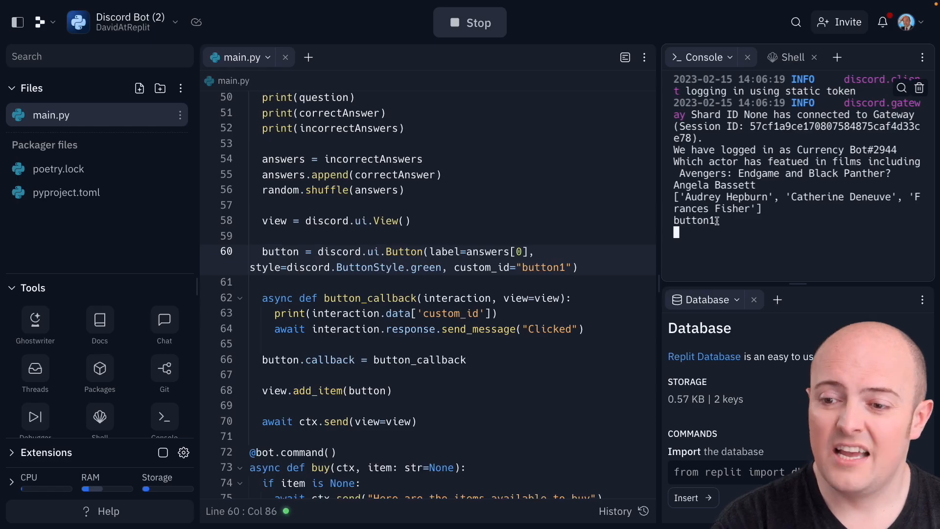
type("if interaction.data['custom_id'] == correctAnswer:")
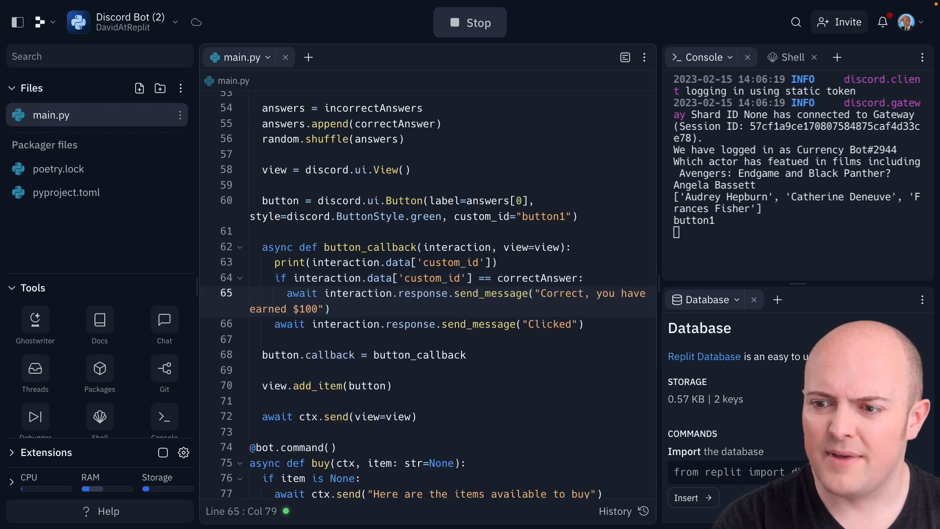
double_click(542, 216)
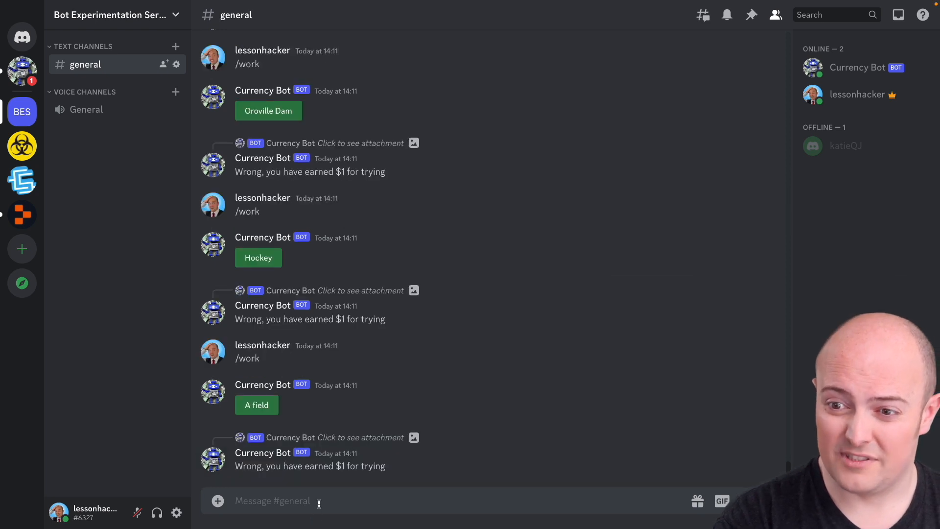
Step: Scroll through the bot's "Wrong, you have earned $1 for trying" replies in #general
scroll("down", 3)
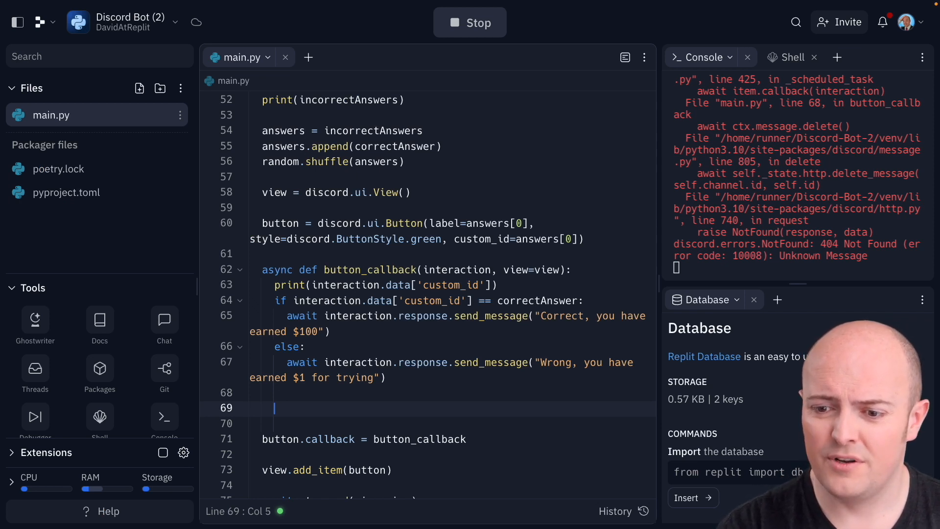
Step: Delete the trivia message after replying with await interaction.message.delete()
type("a")
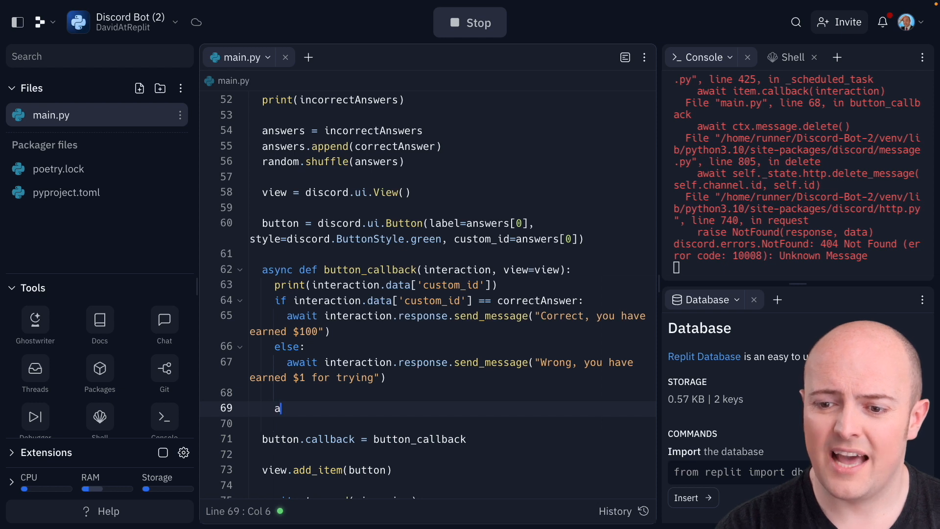
type("wait interactio")
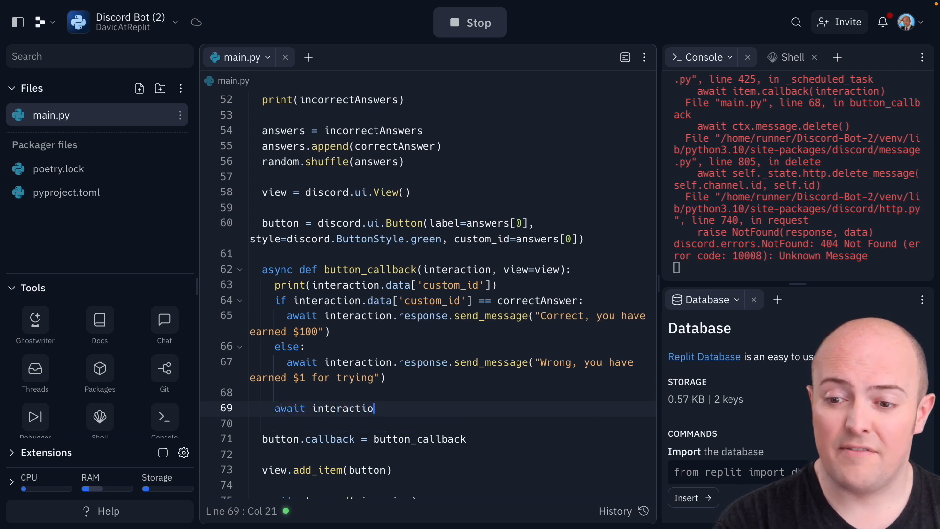
type(".message.del")
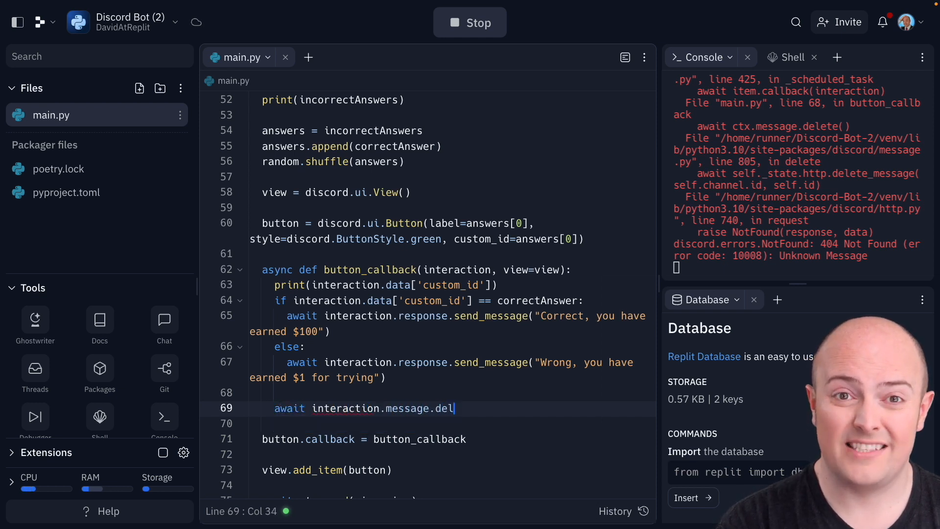
type("ete()")
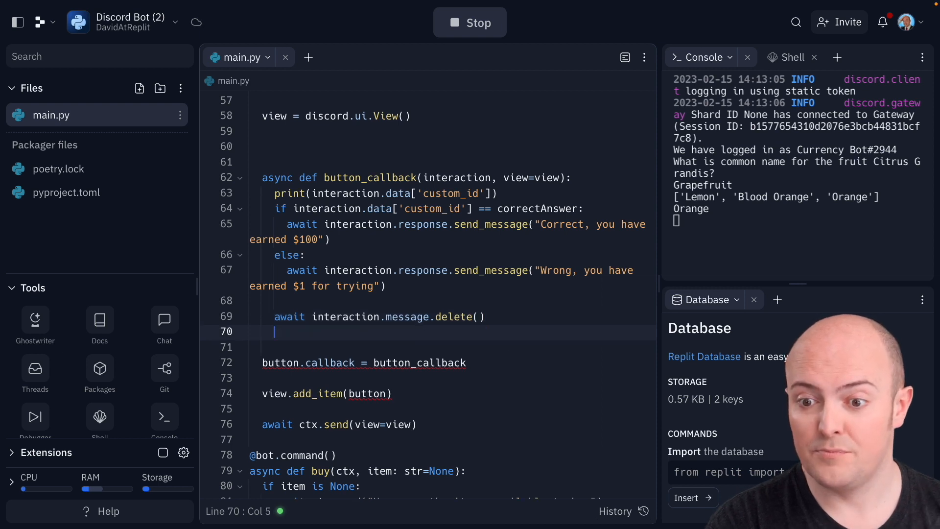
Step: Wrap the button creation in for i in range(4): and label each button with answers[i]
type("button = discord.ui.Button(label=answers[0], style=discord.ButtonStyle.green, custom_id=answers[0])")
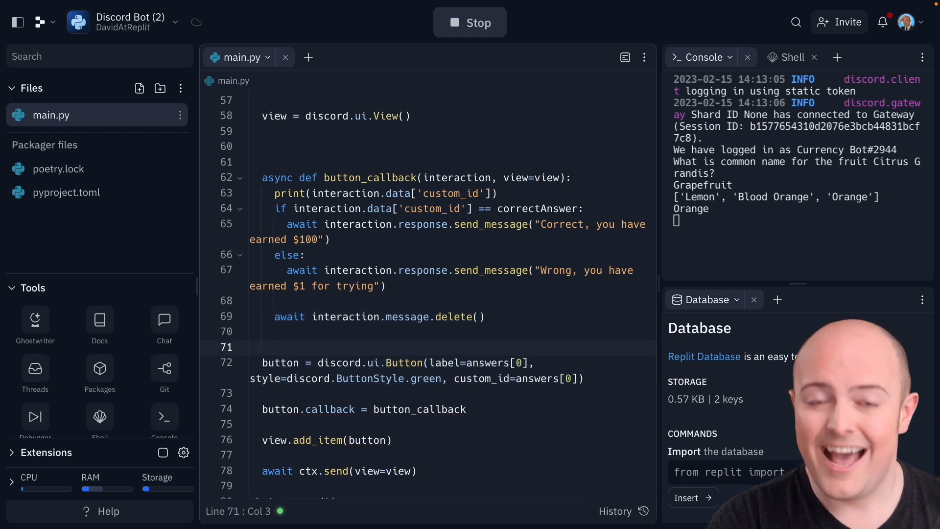
type("for i in")
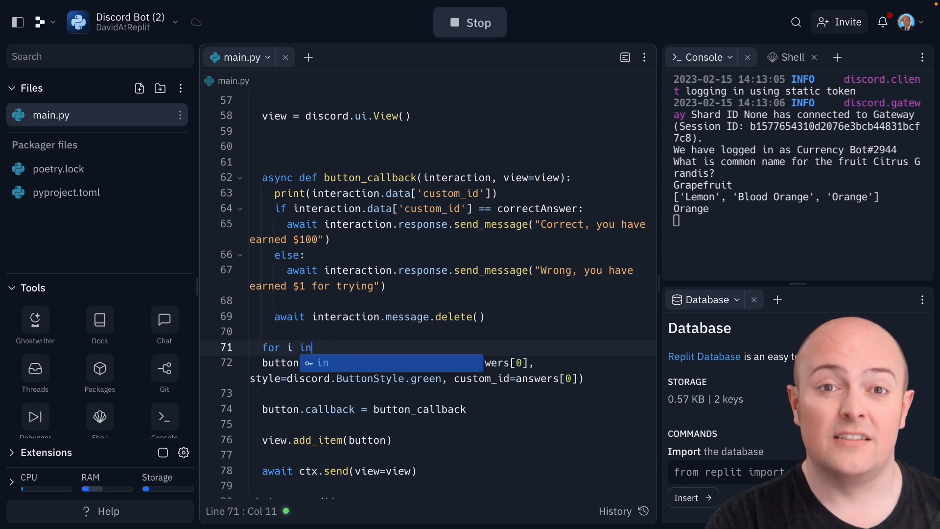
type("range(4):")
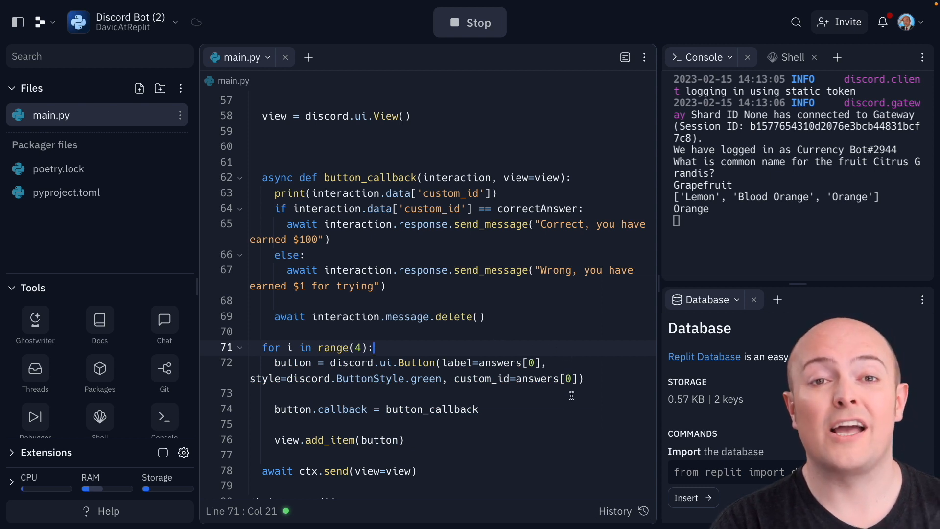
scroll("down", 3)
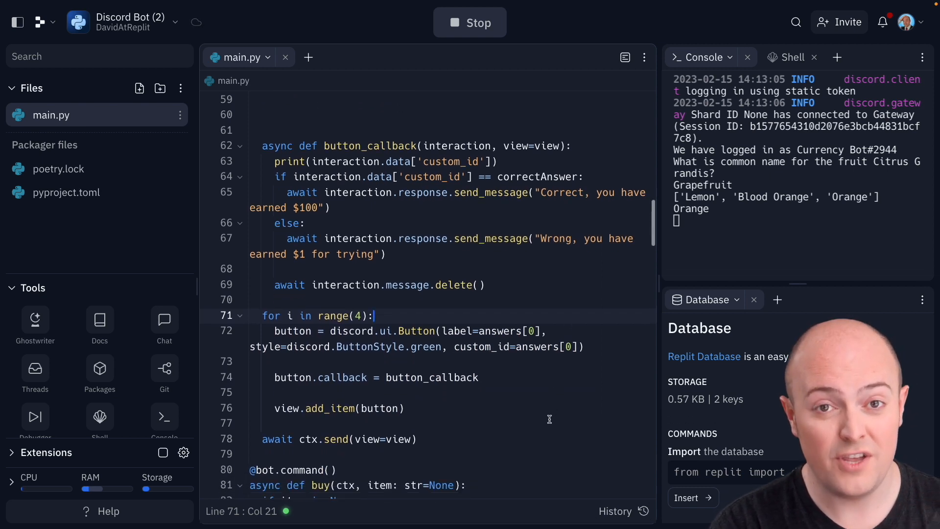
scroll("down", 3)
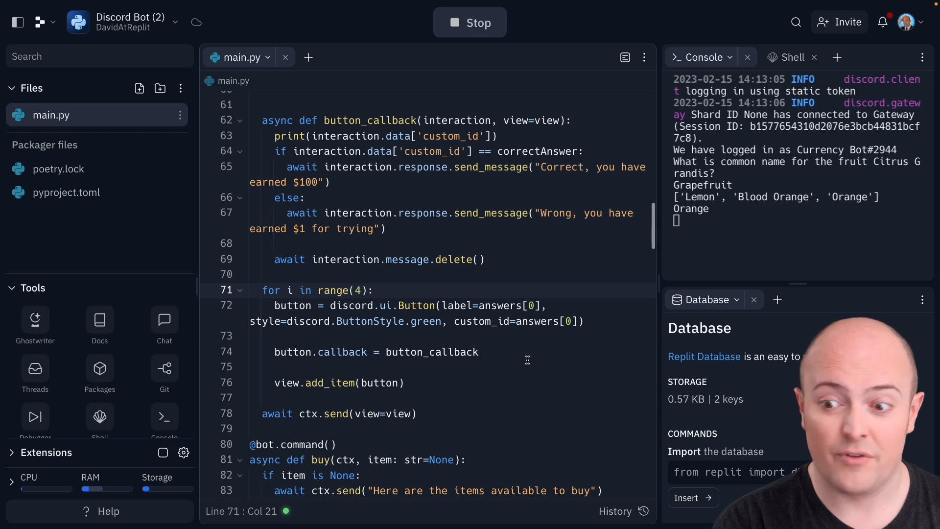
left_click(531, 306)
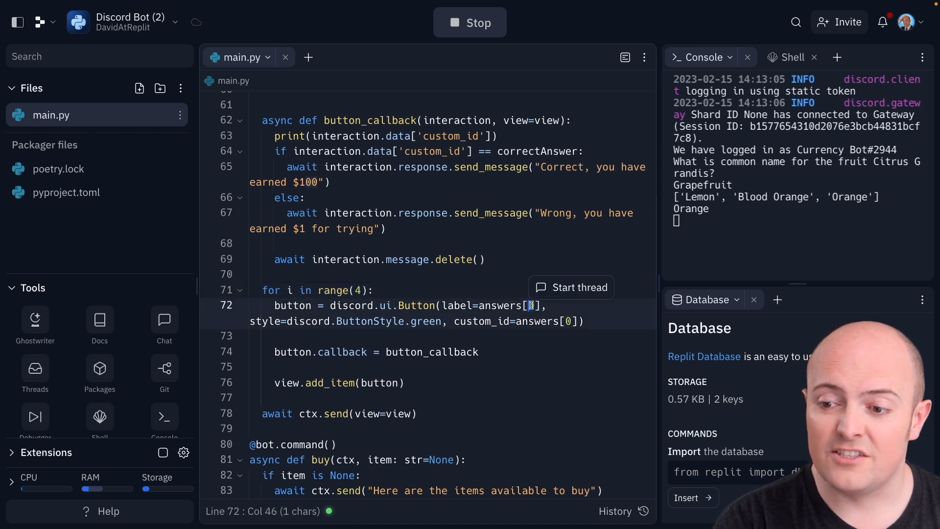
type("i")
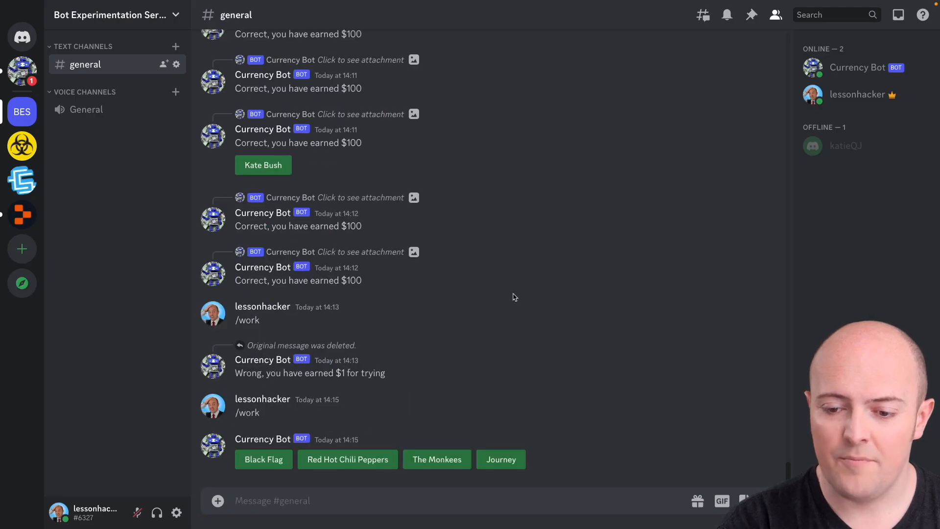
mouse_move(453, 437)
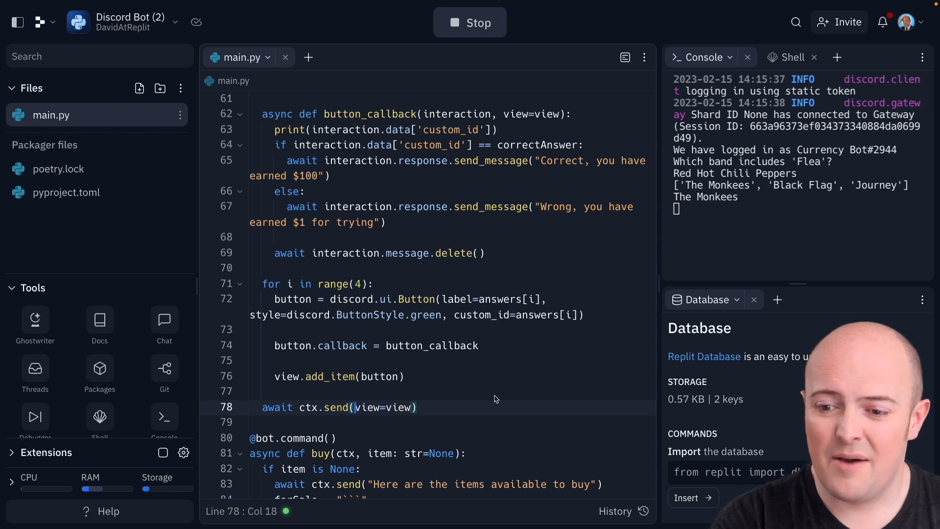
Step: Send the trivia question text along with the answer buttons via ctx.send(question, view=view)
type("qu")
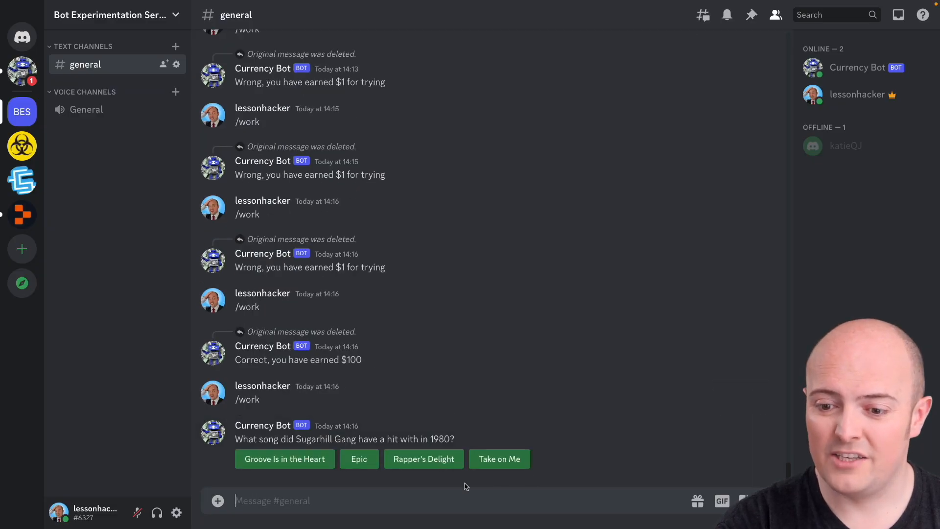
Step: Answer the Sugarhill Gang 1980 hit question with the Rapper's Delight button
left_click(423, 458)
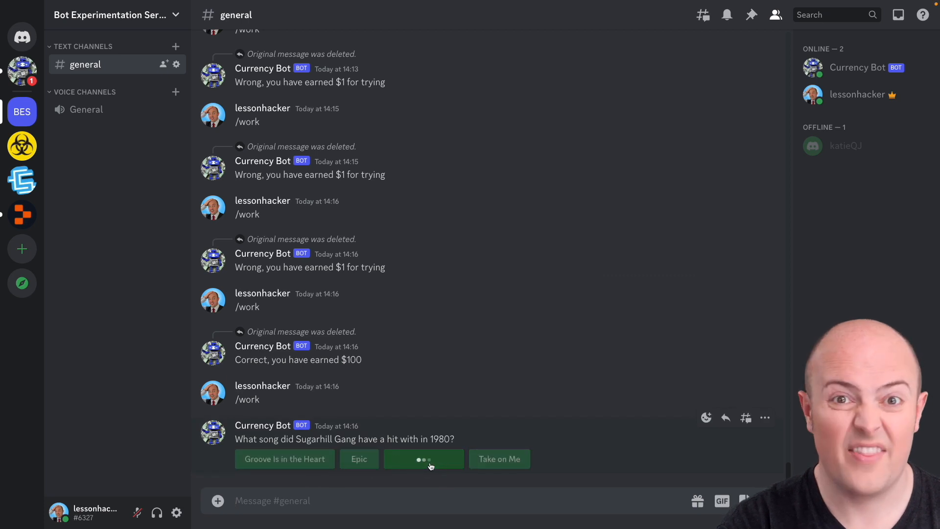
left_click(423, 458)
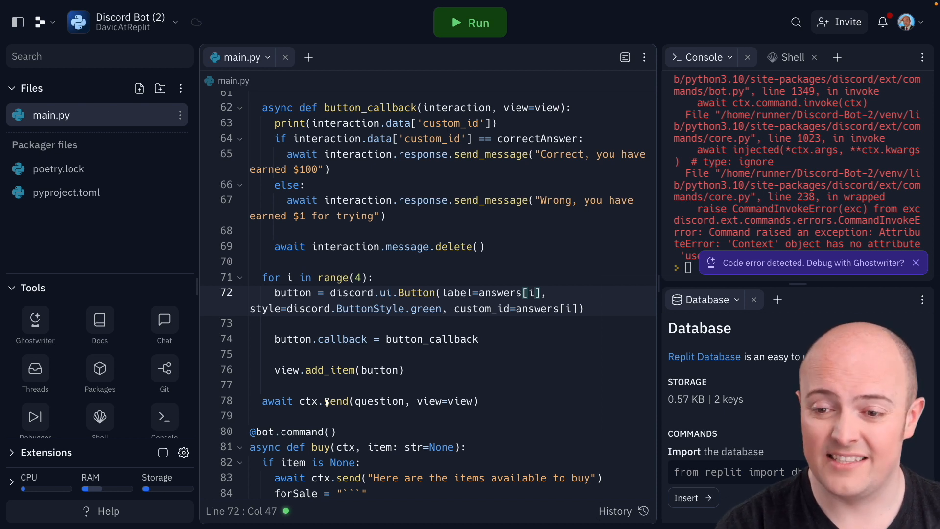
Step: Send the question and buttons with ctx.author.send instead, then restart the bot
left_click(325, 401)
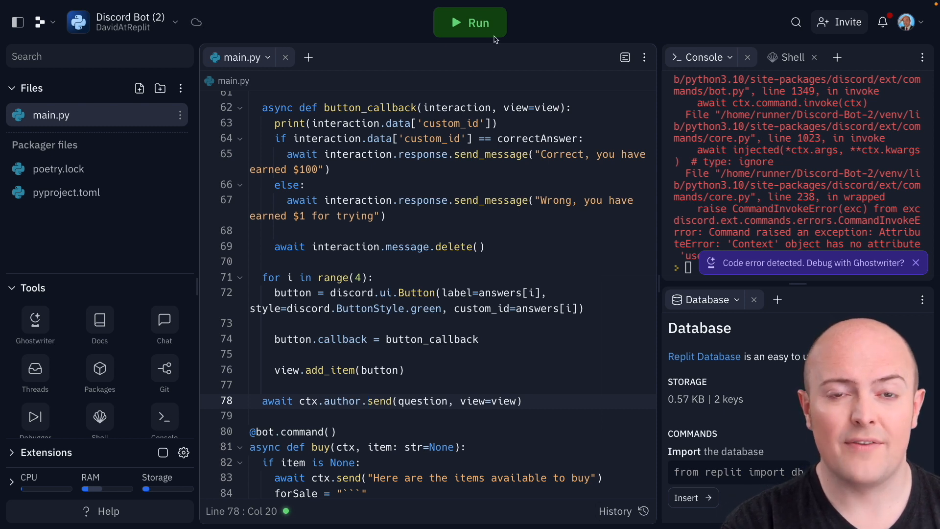
left_click(470, 23)
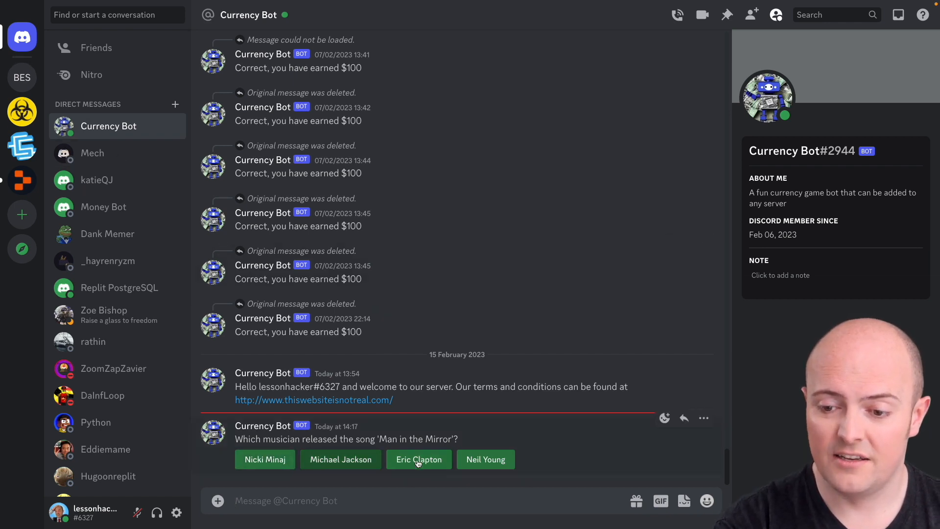
Step: Answer the 'Man in the Mirror' trivia question in the bot's direct message
left_click(418, 459)
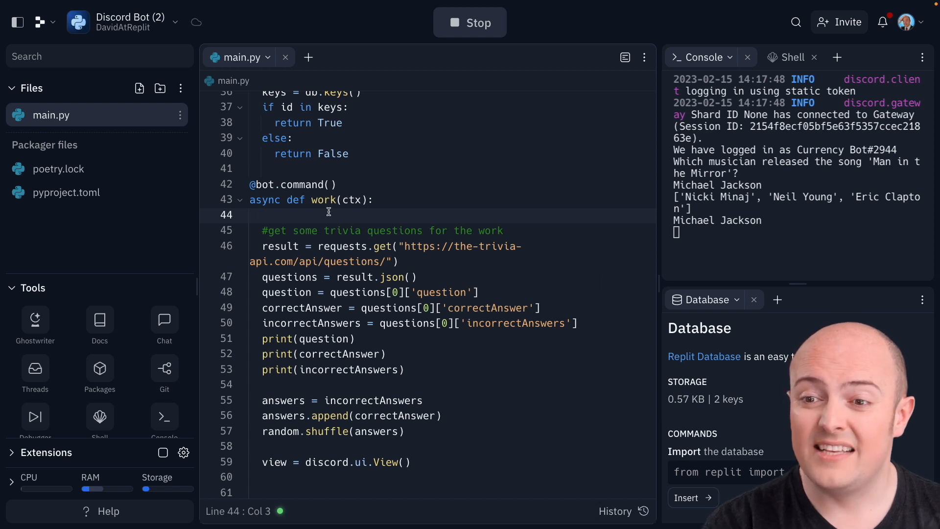
Step: Make /work delete its invoking message with await ctx.message.delete()
type("await ctx")
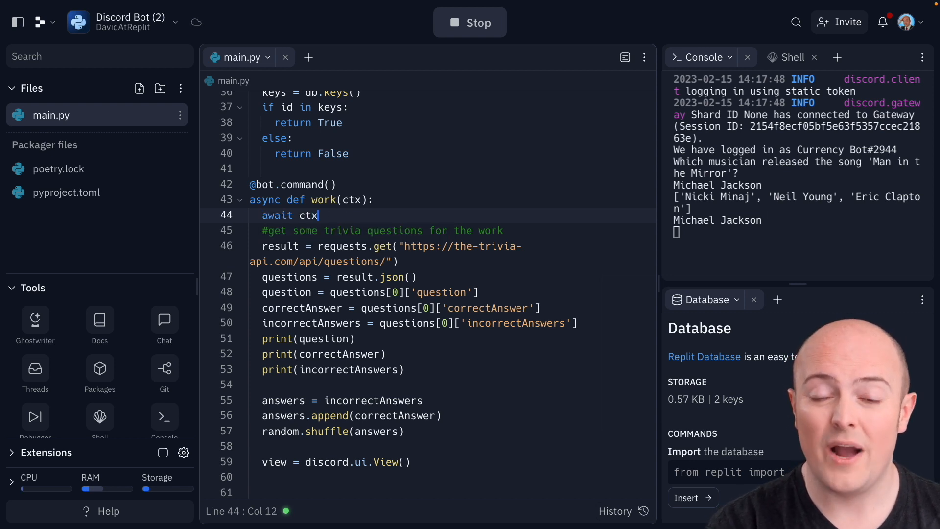
type(".message.de")
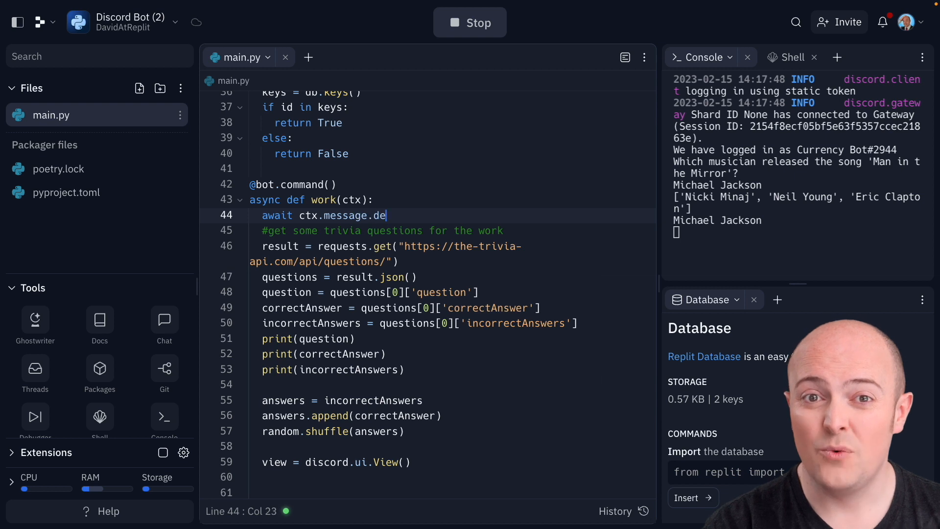
type("lete()")
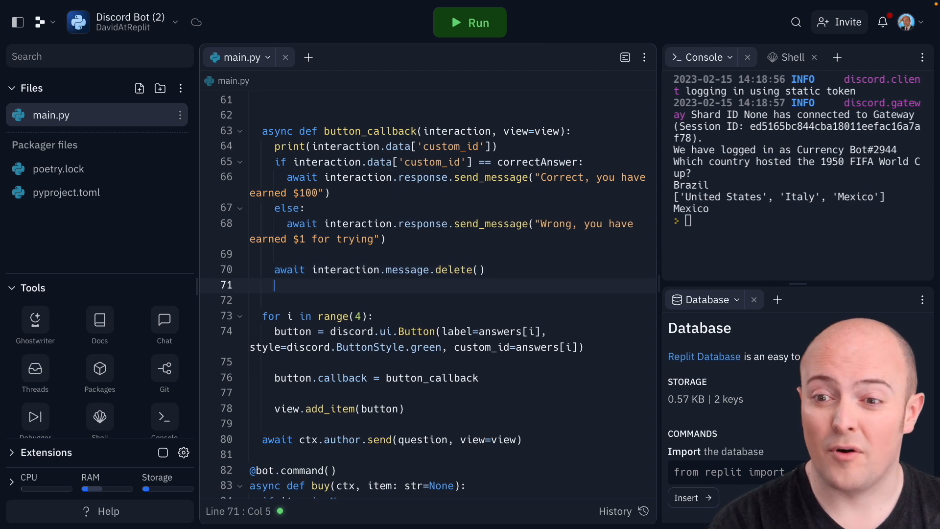
Step: In button_callback, get userid from the interaction and add value to db[userid]['purse'] after checkUser
type("userid")
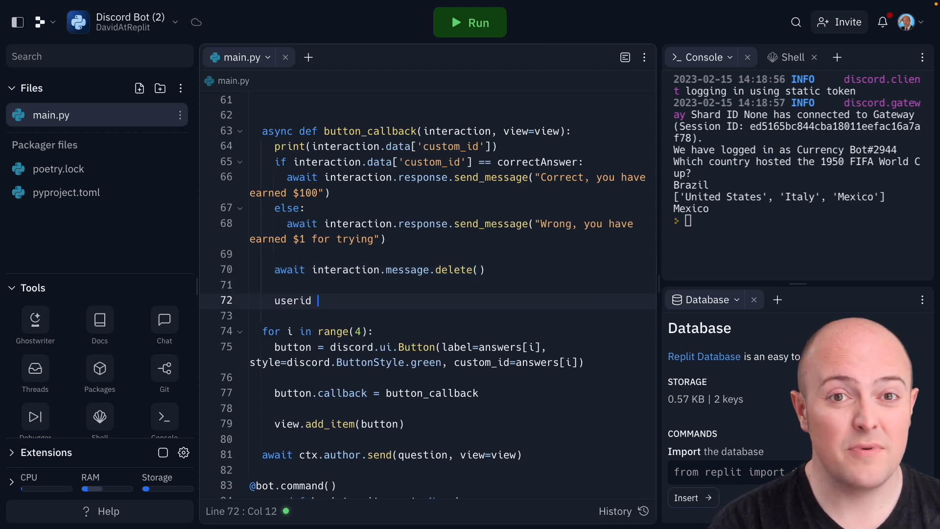
type("= str(")
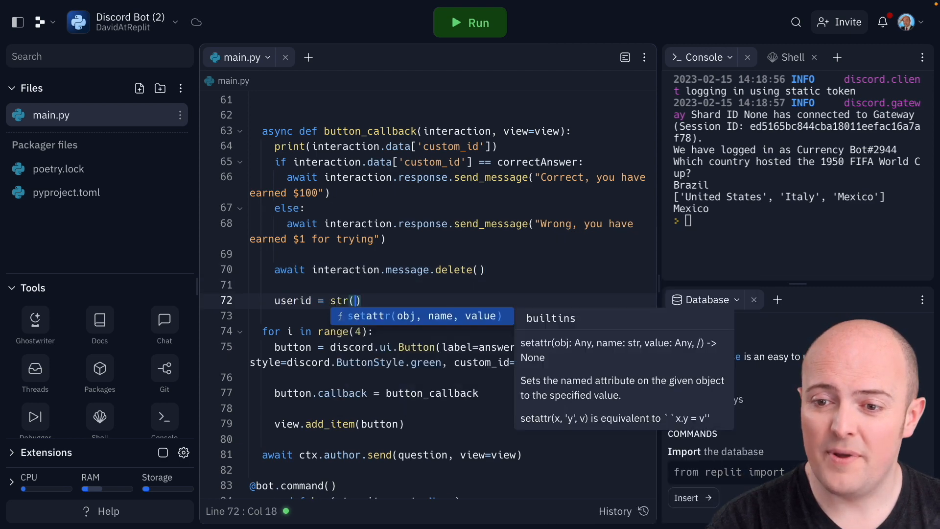
type("interaction.user.id")
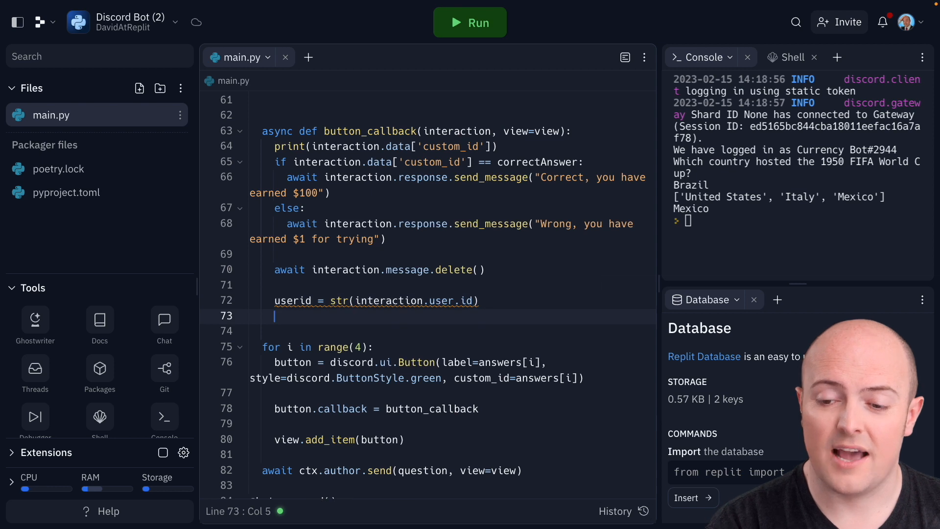
type("if checkUser(userid):")
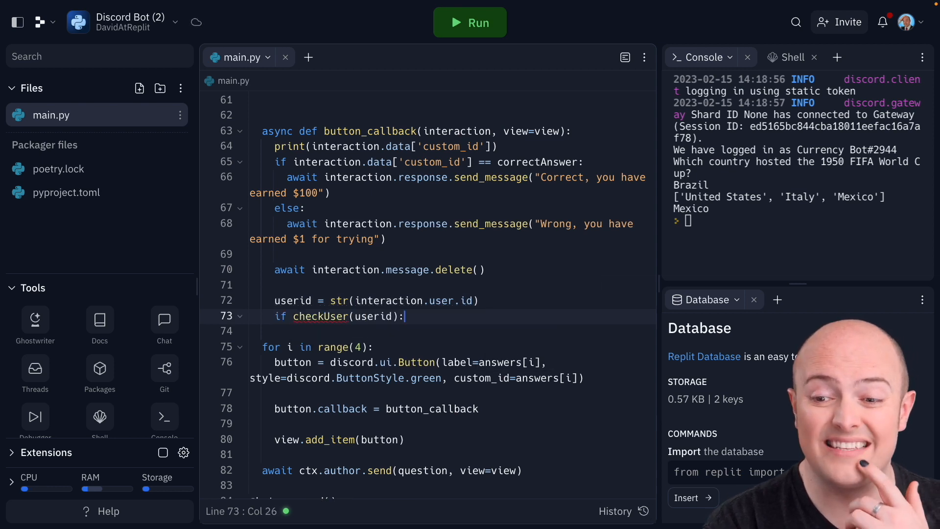
type("db[useri")
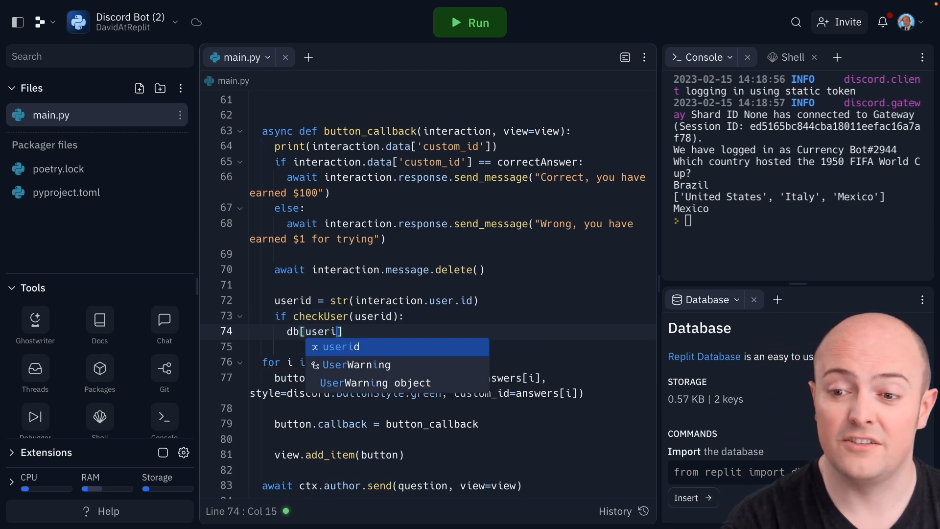
key("Tab")
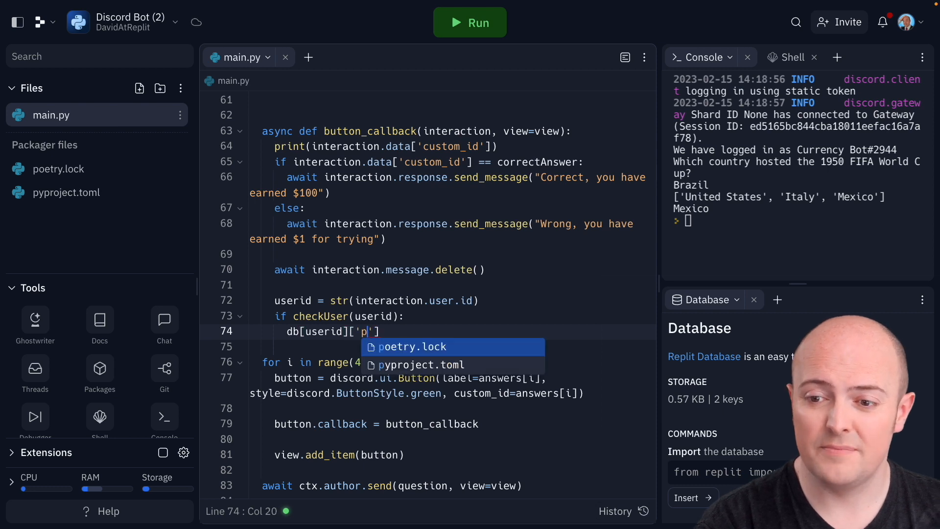
type("urse")
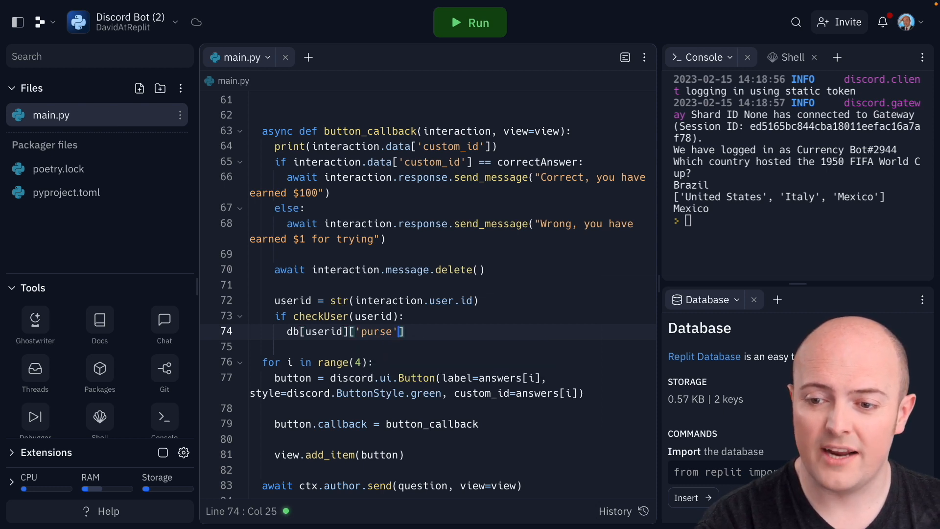
type("+")
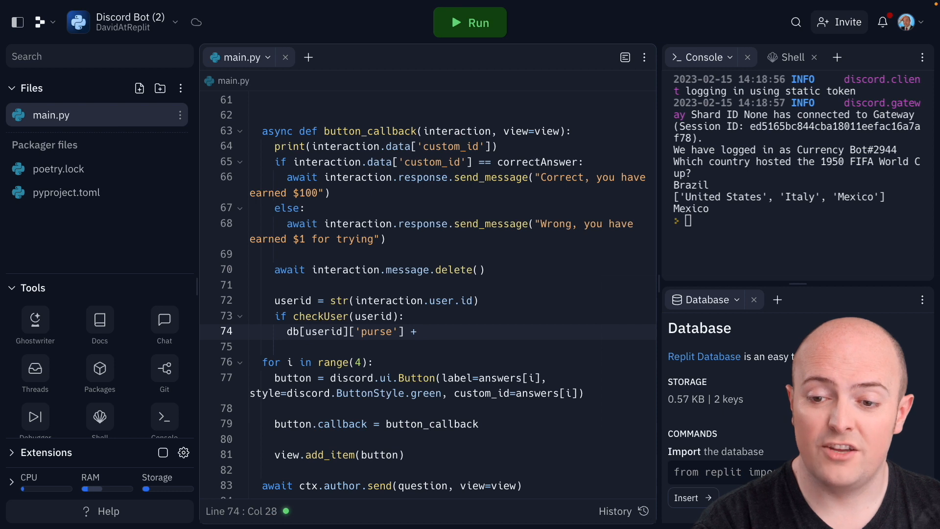
type("= valu")
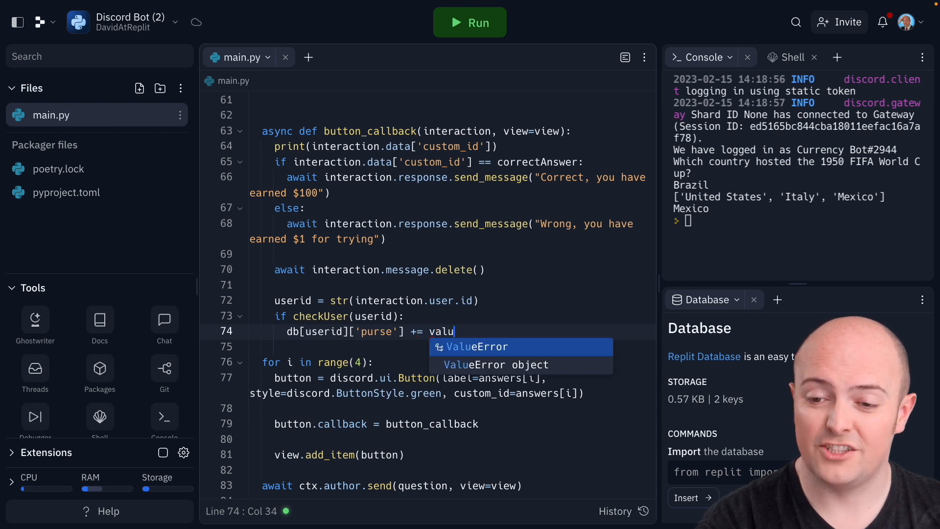
type("e")
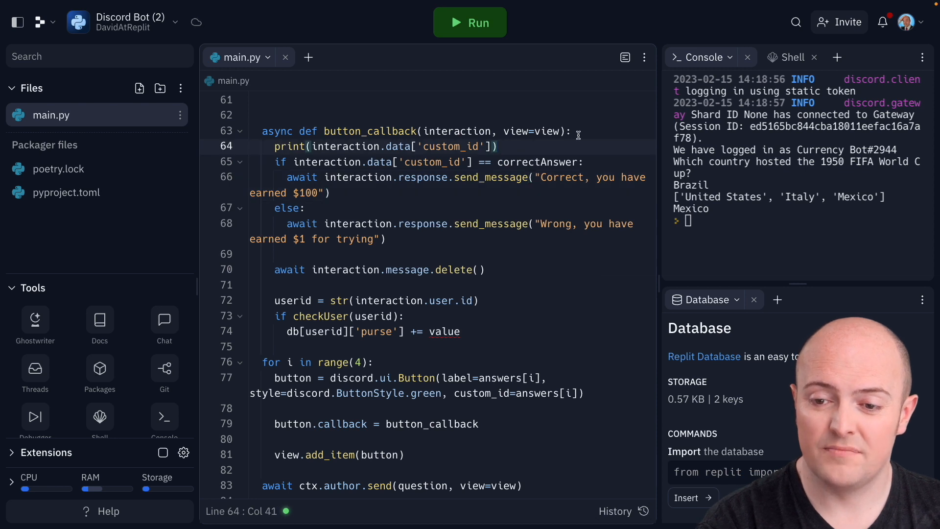
Step: Set value to 100 for a correct answer and 1 for a wrong one, then restart the bot
type("value = 100")
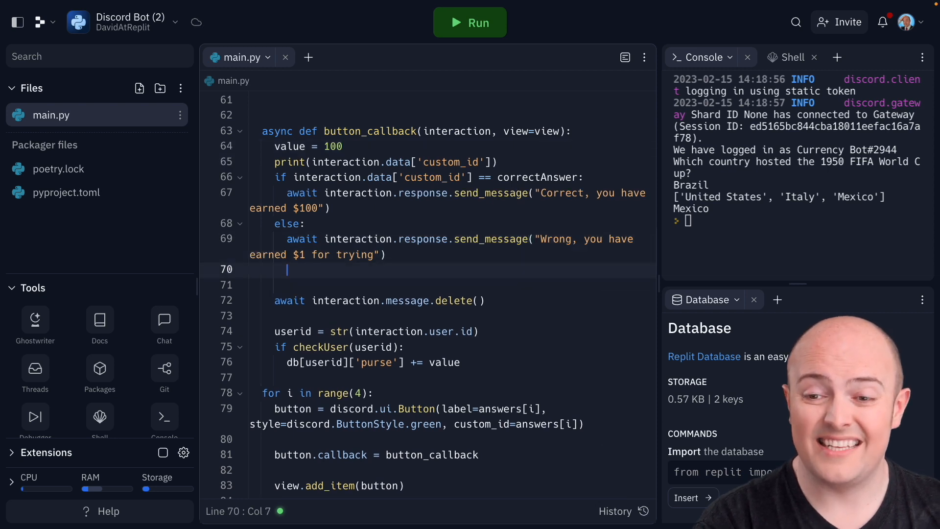
type("value =")
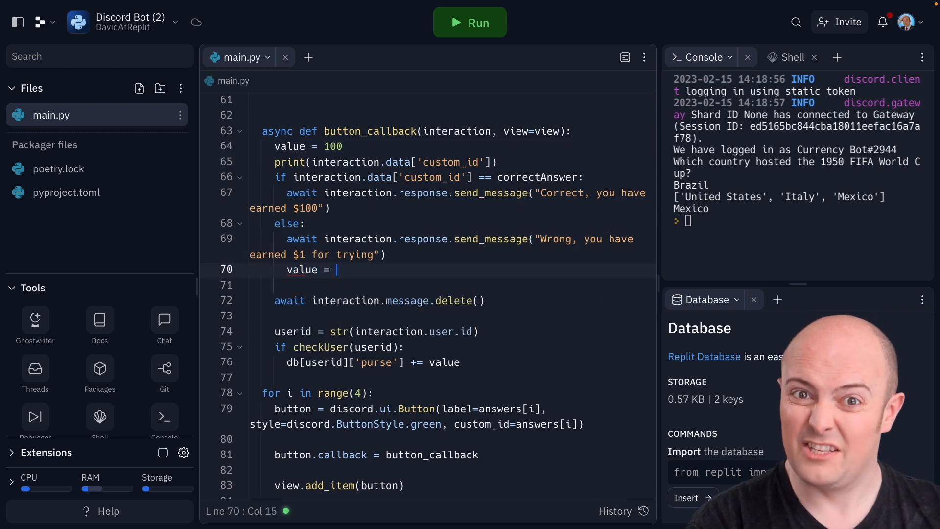
type("1")
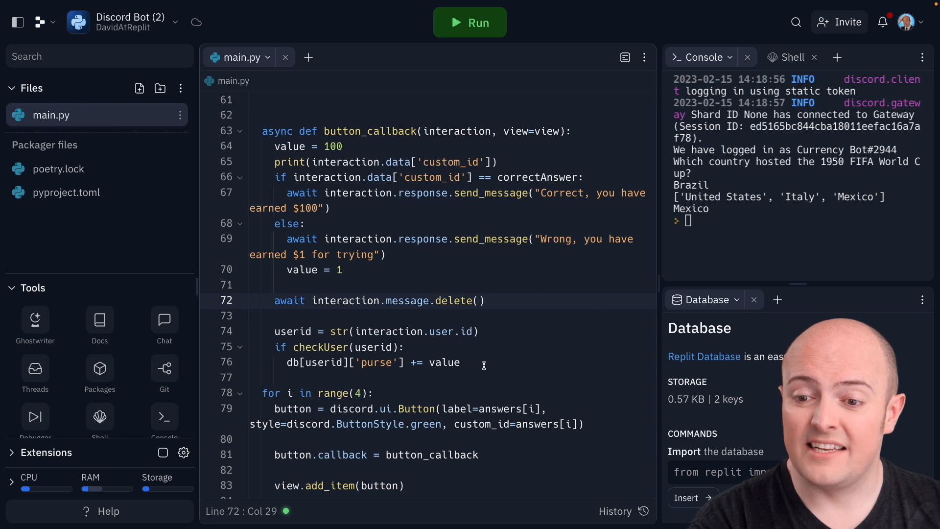
left_click(461, 362)
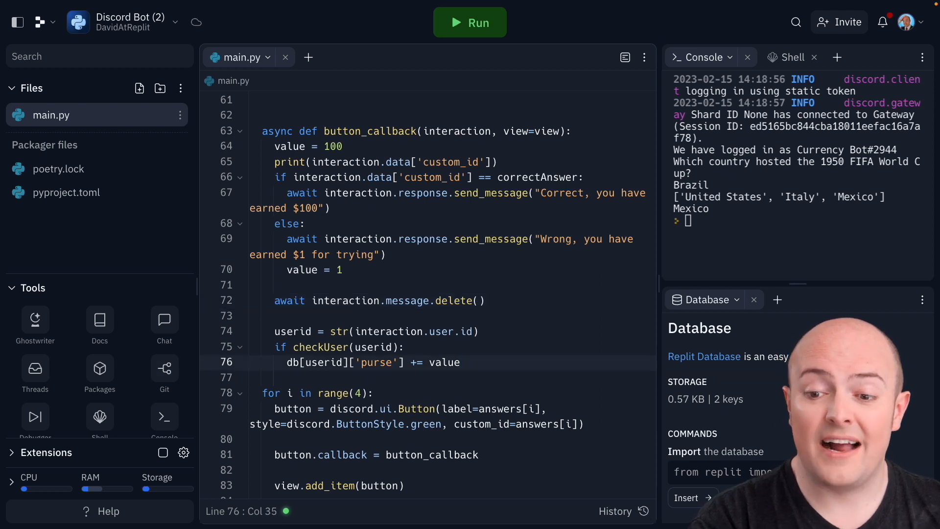
left_click(469, 22)
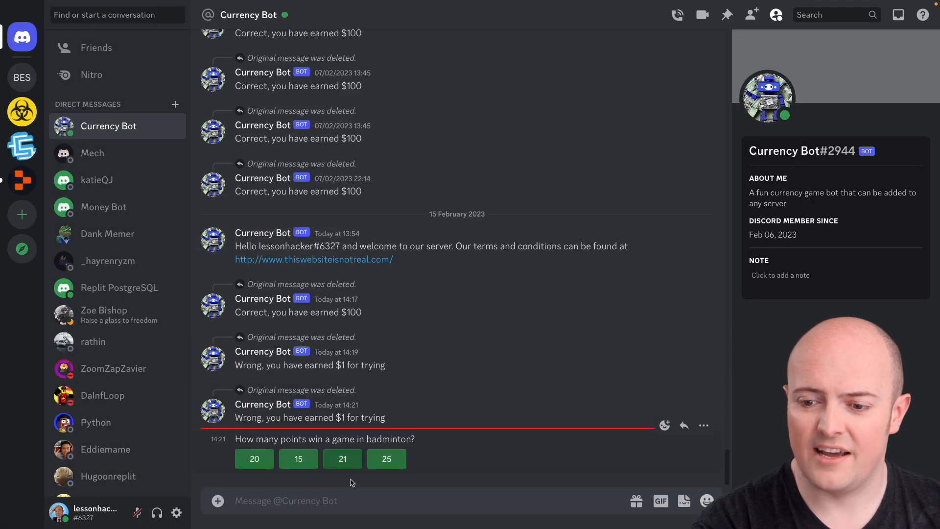
Step: Answer the badminton question, then run /balance to see the purse rise to $4601
left_click(298, 458)
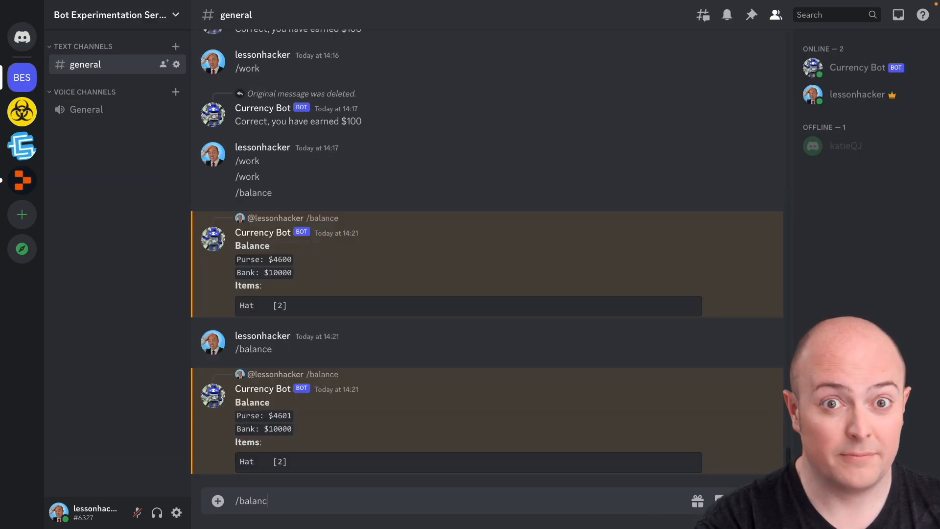
key("Enter")
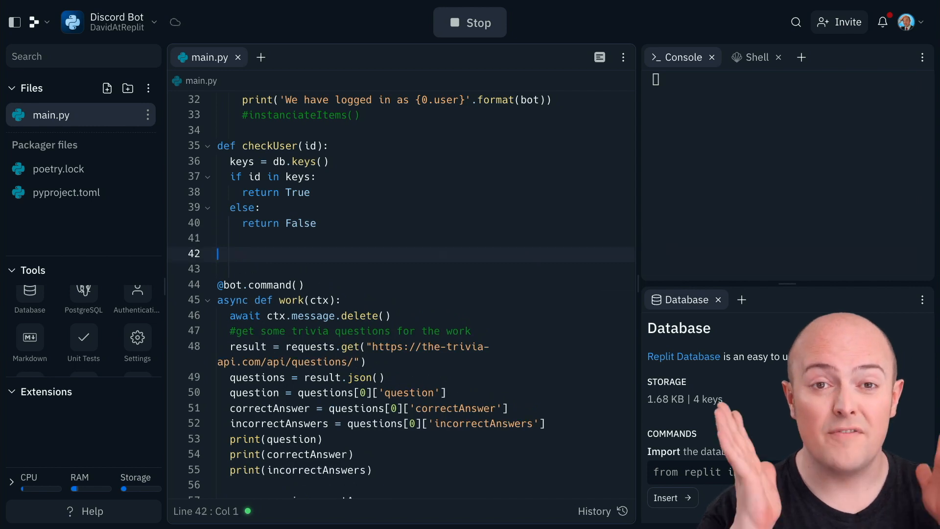
Step: Add an empty rob command taking an optional discord.Member above the work command
type("@bot.event")
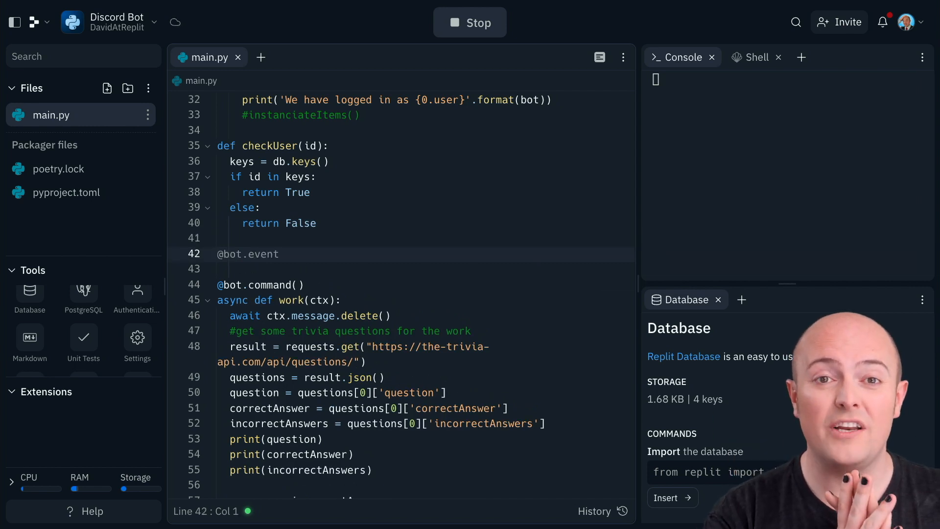
type("command(")
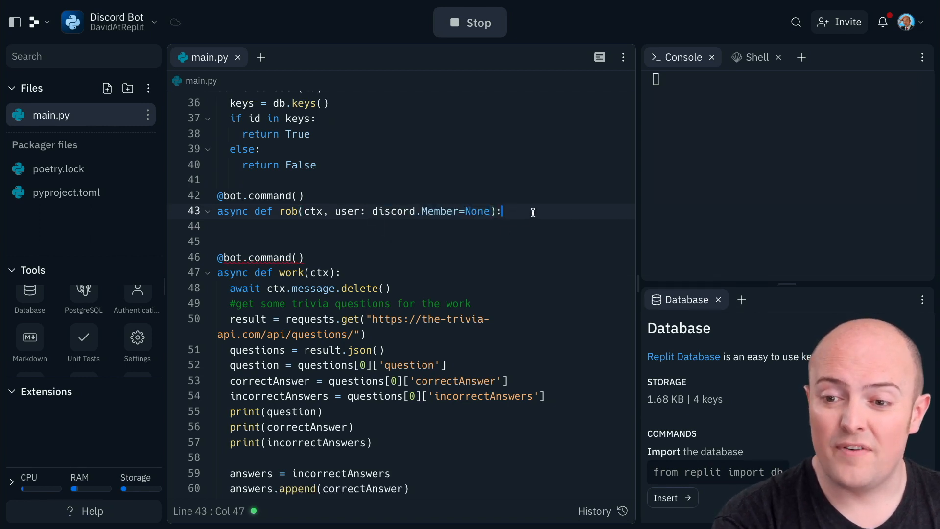
mouse_move(564, 212)
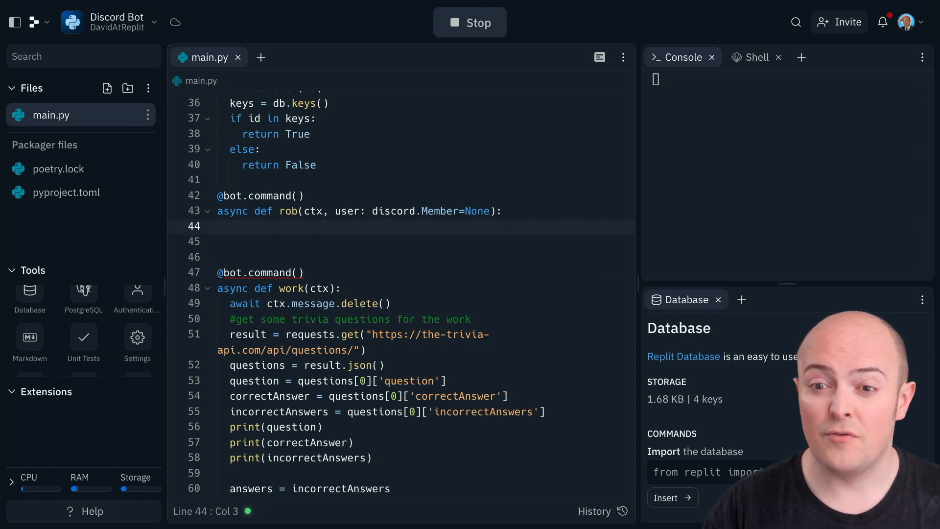
Step: Roll random.randint(1, 100) in rob and branch on a low roll for the robber message
type("roll =")
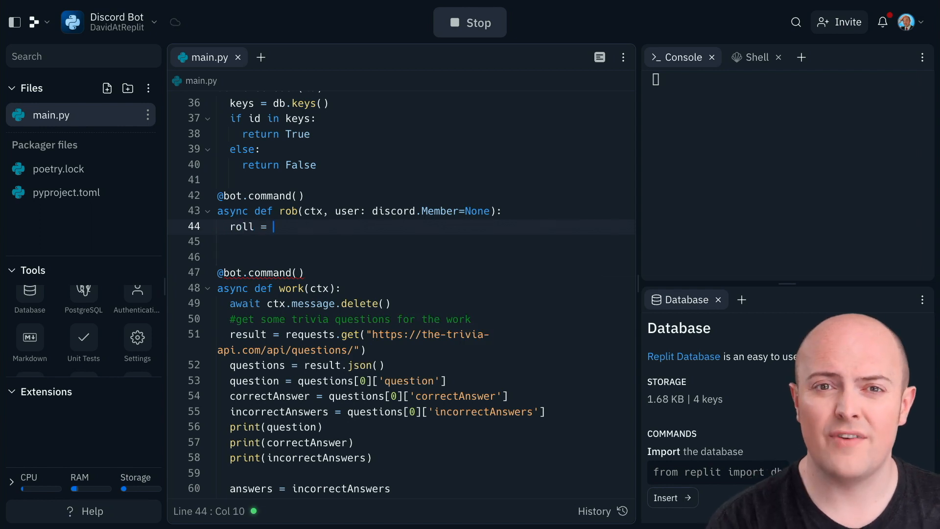
type("random.randint(1,")
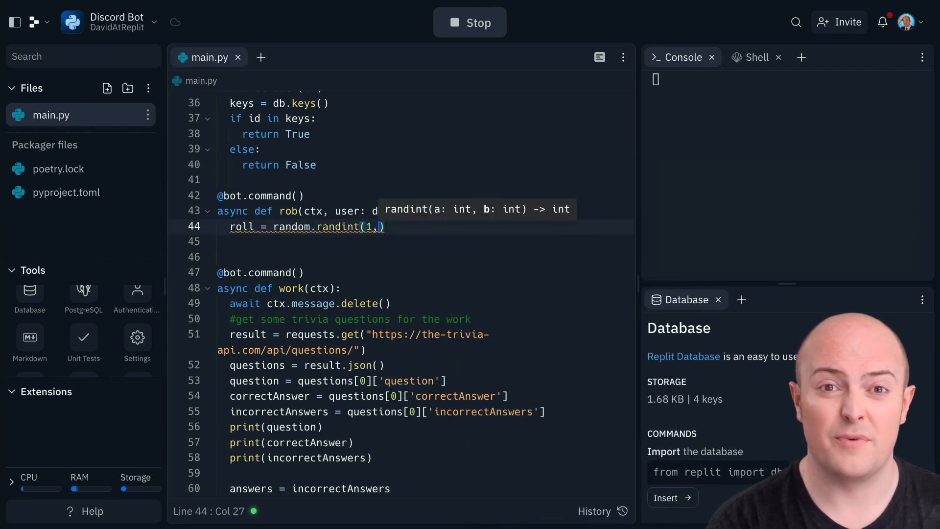
type("100):")
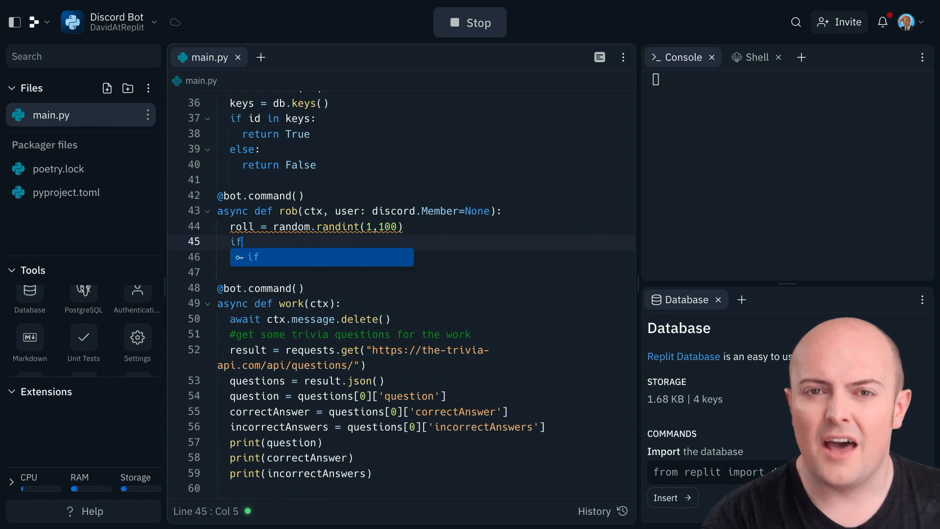
type("roll == 1:")
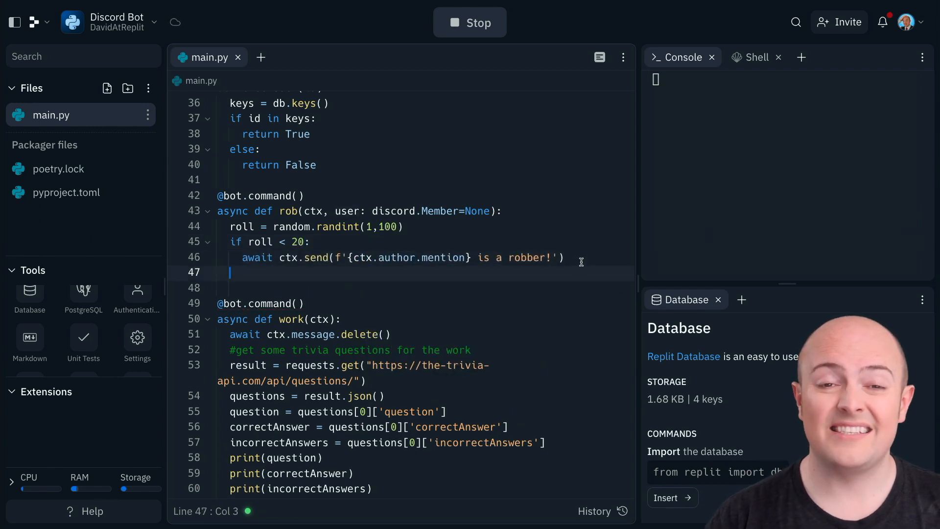
Step: In the else branch, send that the author failed, was arrested and must pay $500 bail
type("else:")
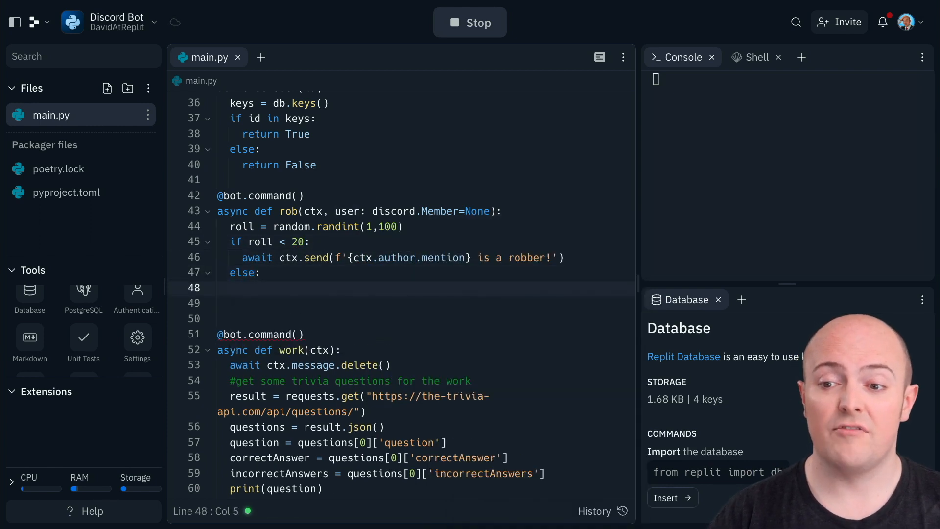
type("await")
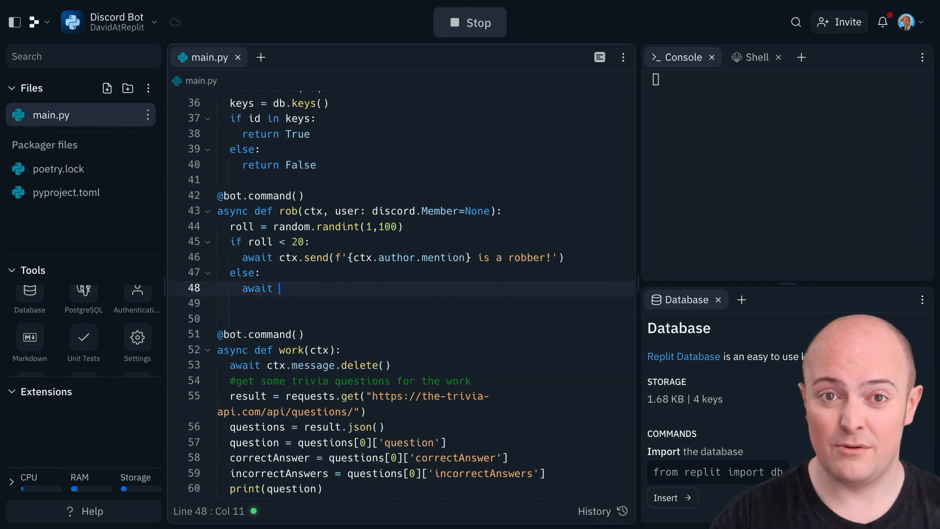
type("ctx.send(")
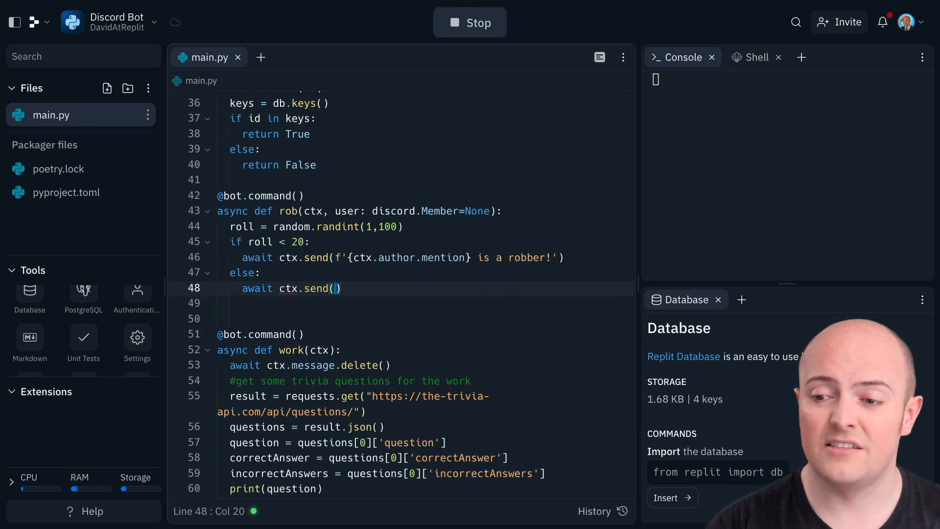
type("f'")
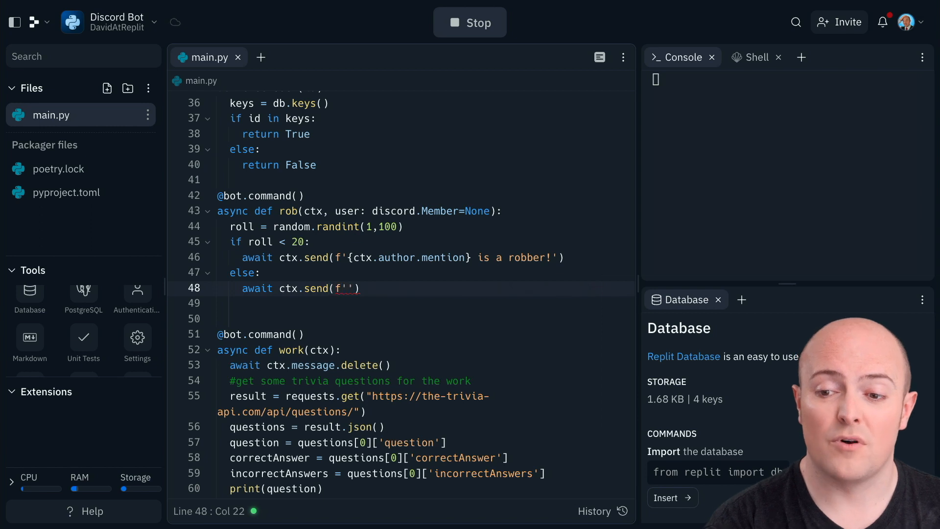
type("{ctx.author.mention} is has failed and has")
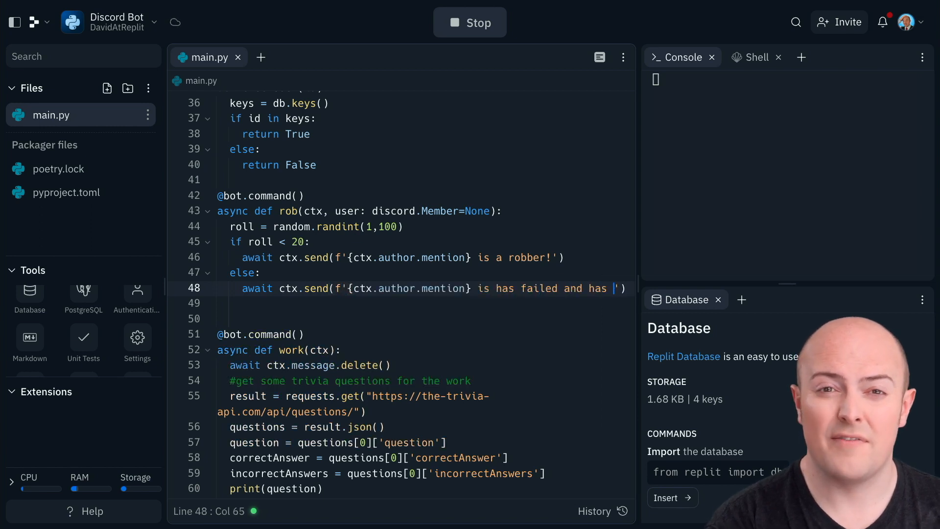
type(", was arrested and has to pay bail of $")
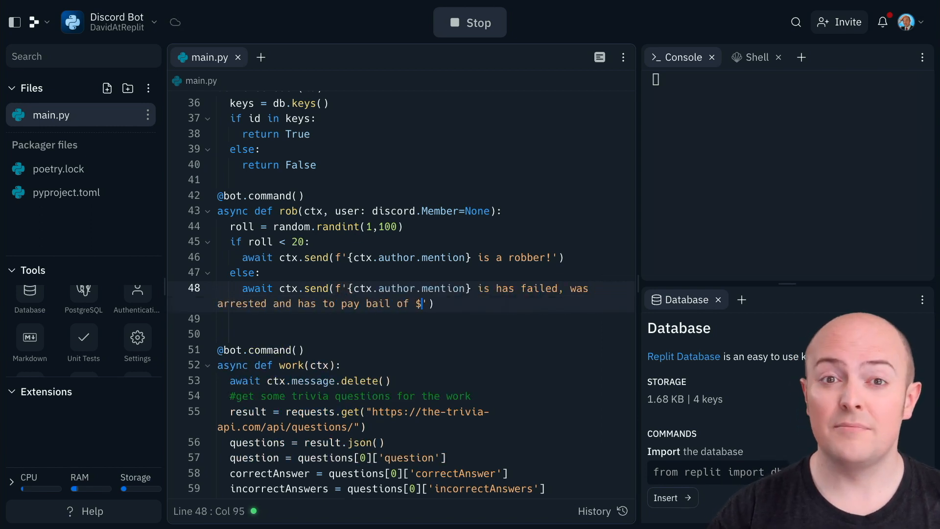
type("500'")
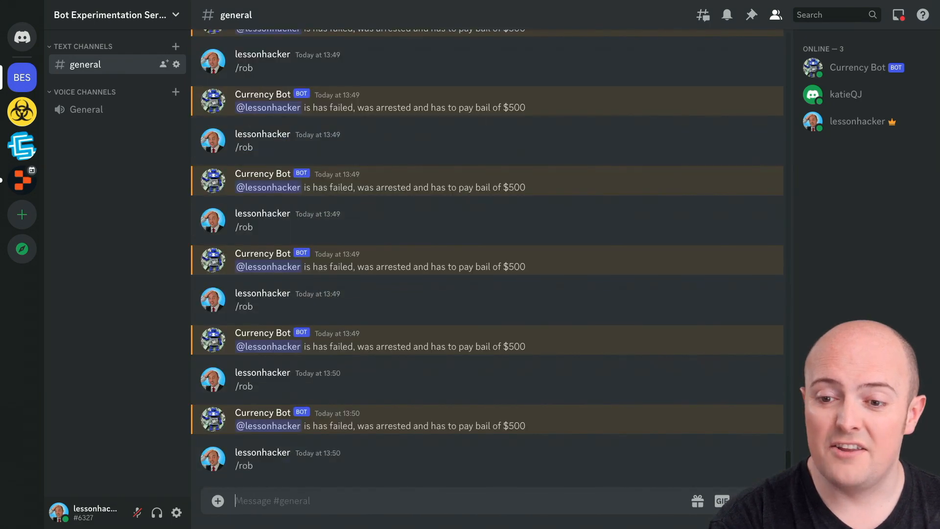
Step: Scroll through the bot's repeated /rob arrest replies in #general
scroll("up", 3)
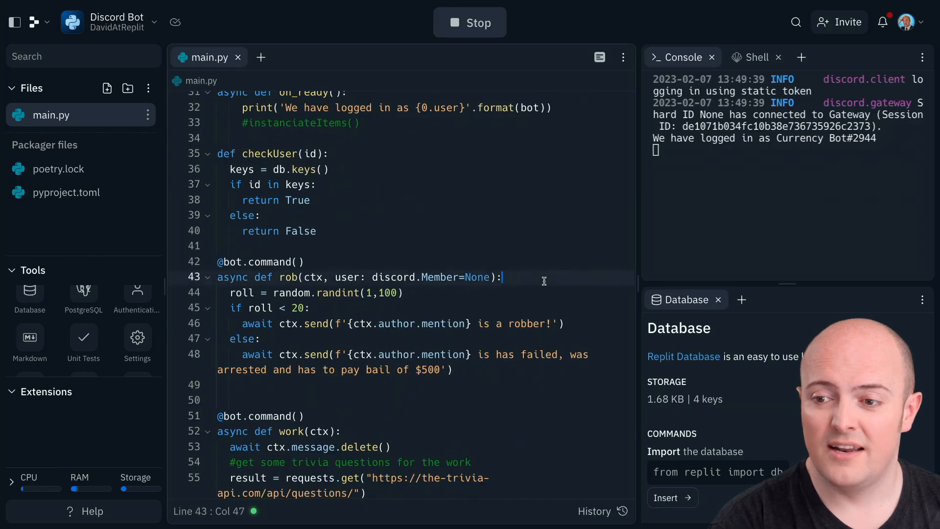
Step: Reject a missing target user in rob with a 'You must include...' message and return
type("if user == None:")
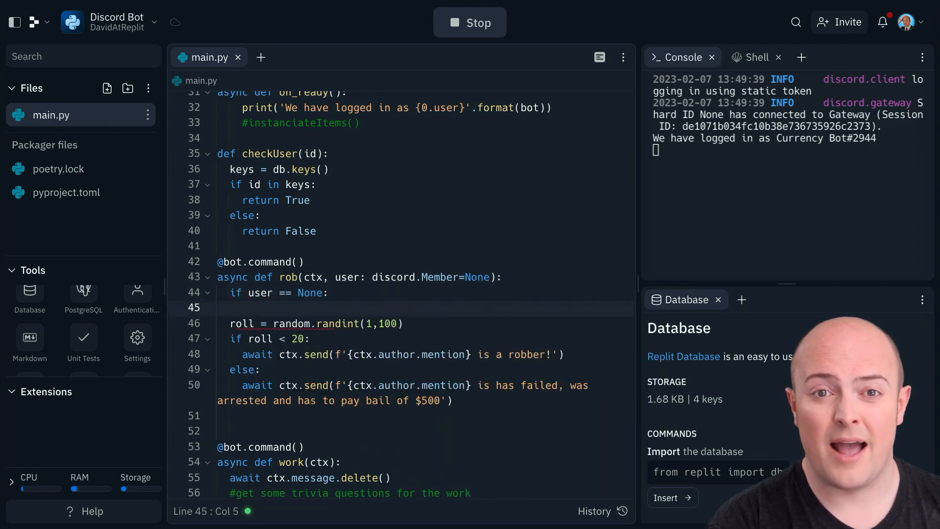
type("await ctx.send()")
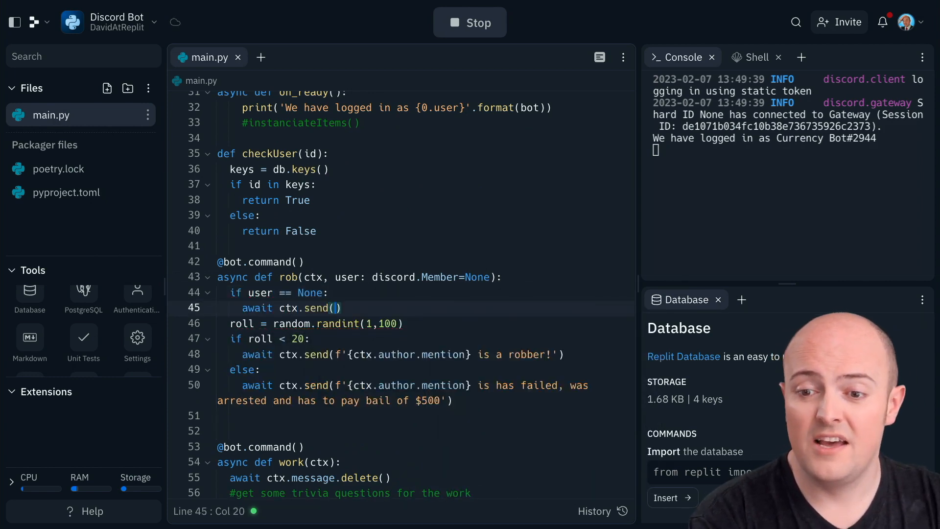
type("\"You must incl\"")
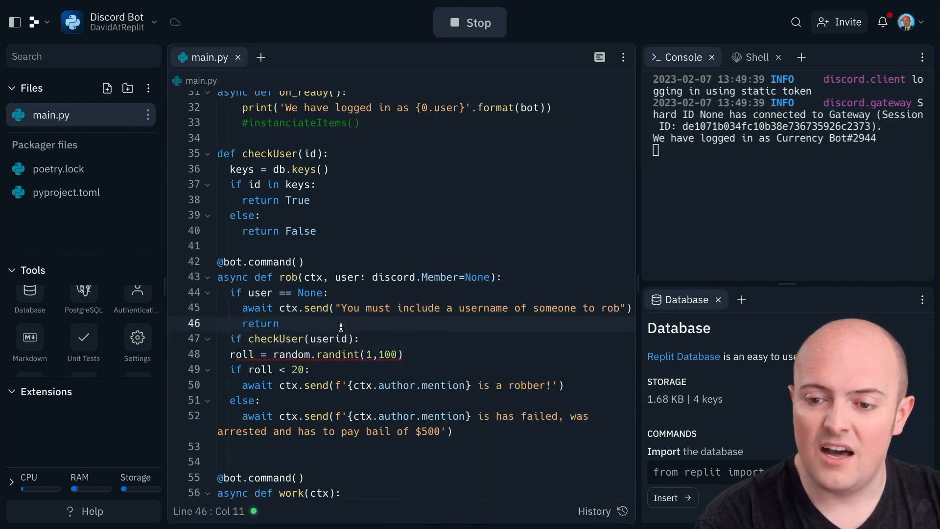
Step: Derive userid and victimId strings and warn 'You do not have an account with us' when either account is missing
type("userid = ctx.author.id")
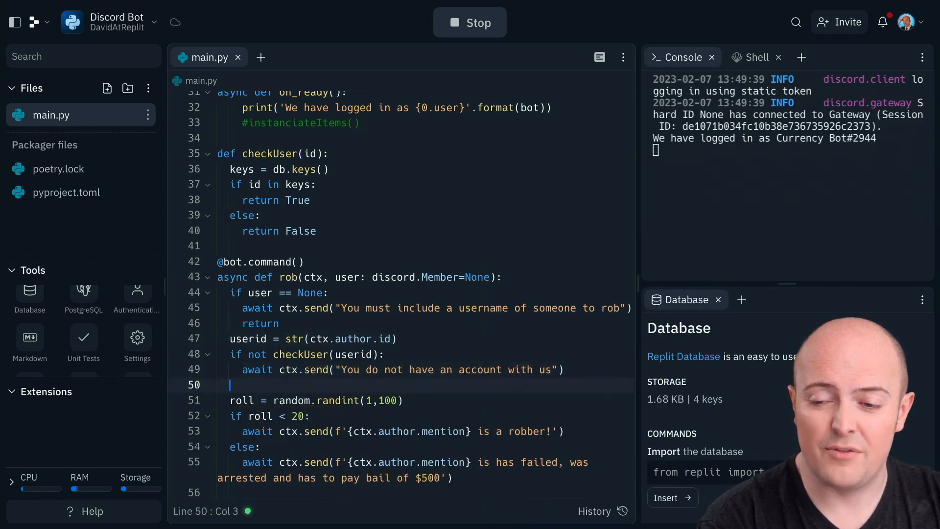
type("victimId = str(user.id")
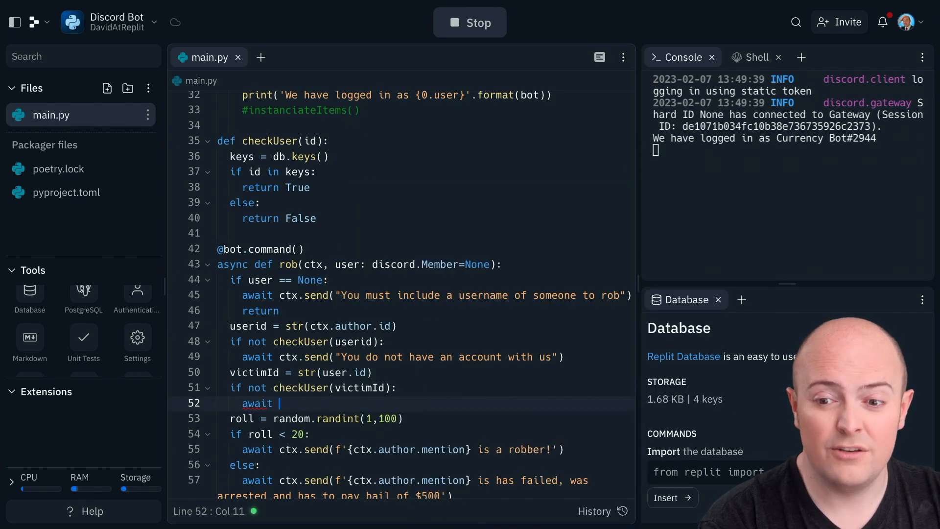
type("ctx.send(\"You do not have an account with us\")")
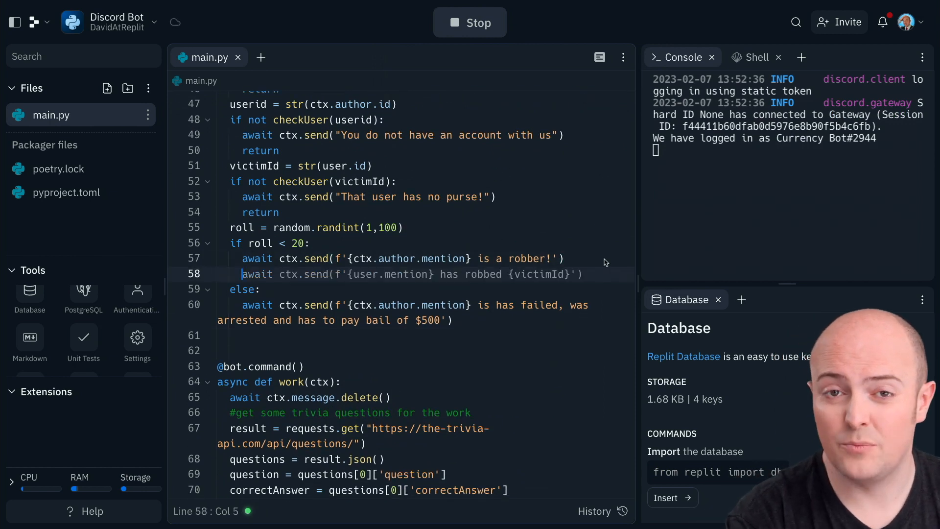
Step: On a successful rob, read the victim's purse into amount, zero it, and add amount to the robber's purse
type("amount = db[victimID]['purse")
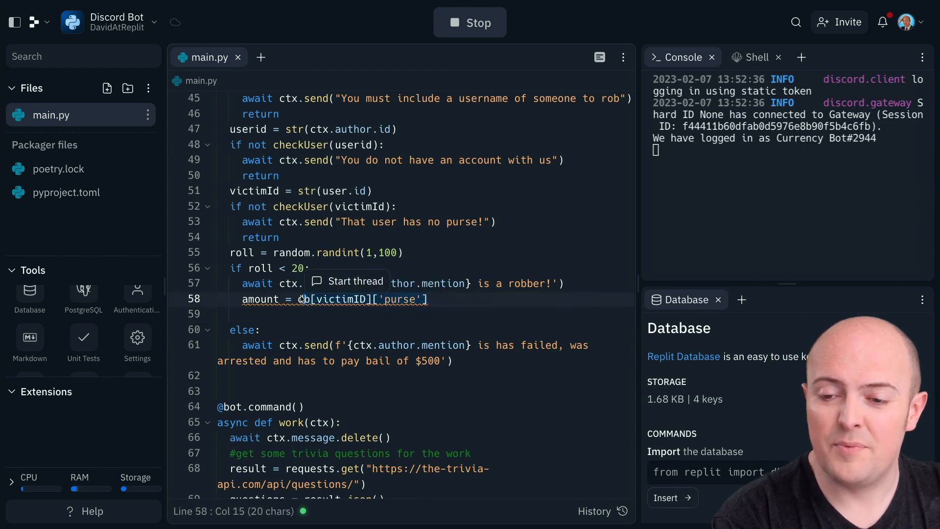
type("db[victimID]['purse'] = 0")
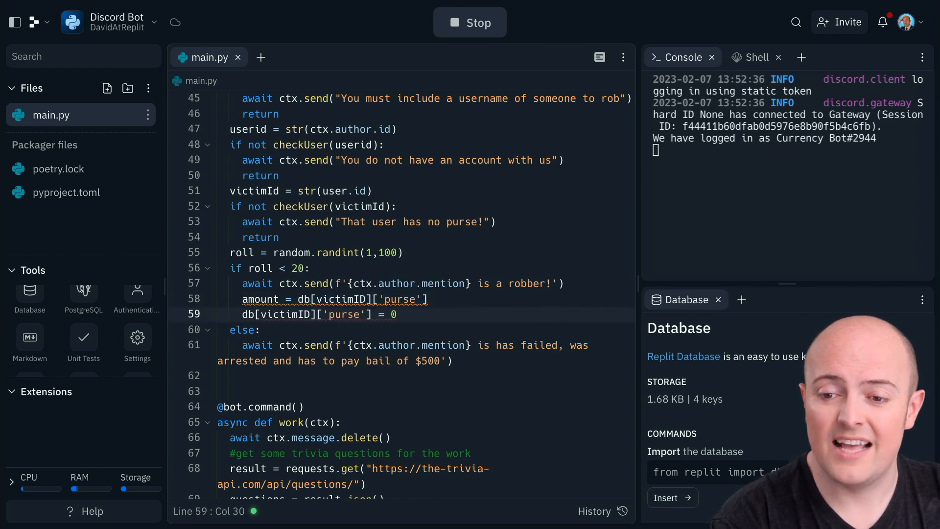
type("db[userid]")
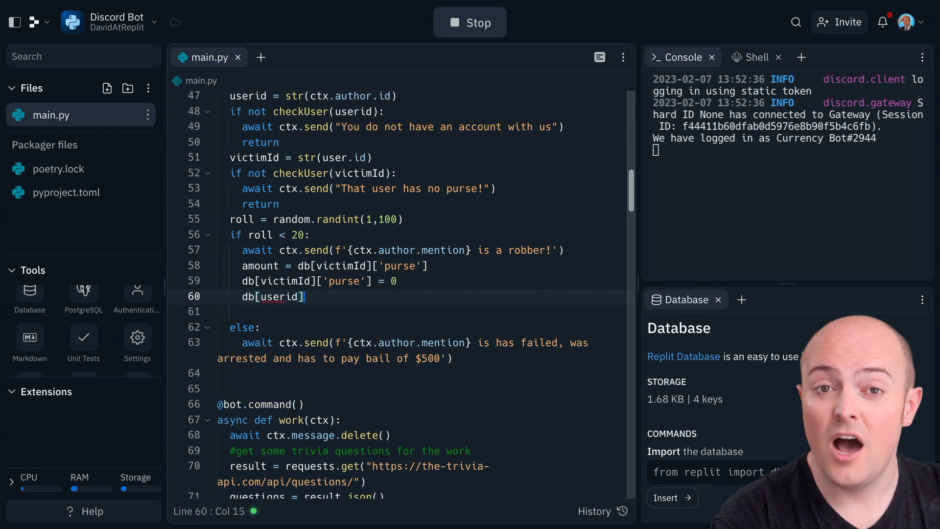
type("['purse'] += amount")
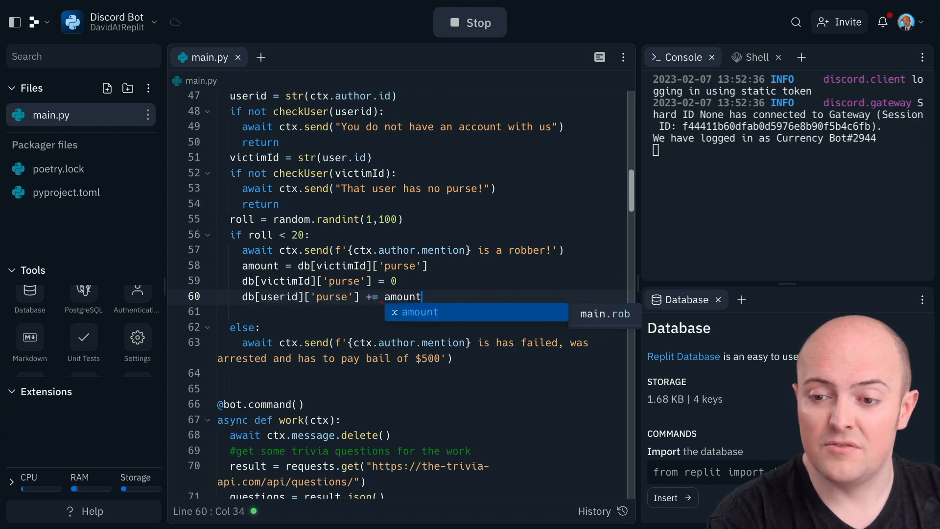
key("enter")
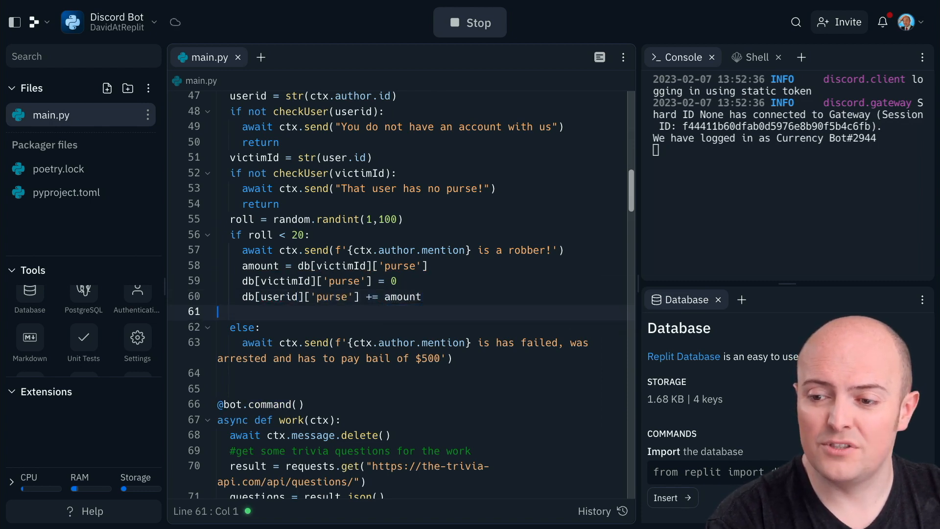
Step: Announce '{author} stole $amount' and, in the failure branch, deduct amount from the robber's purse
type("await ctx.send(f'{ctx.author.mention} stole ${amount")
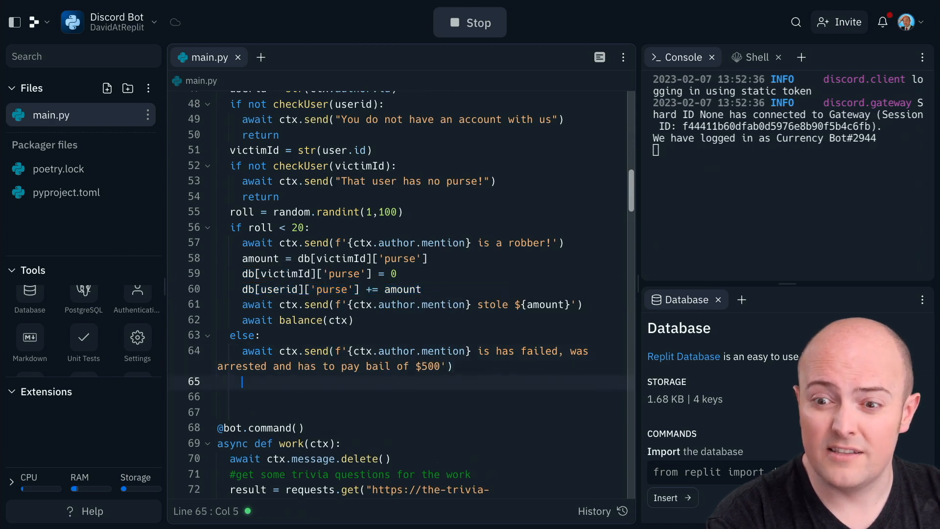
type("db[userid]['purse'] -= amount")
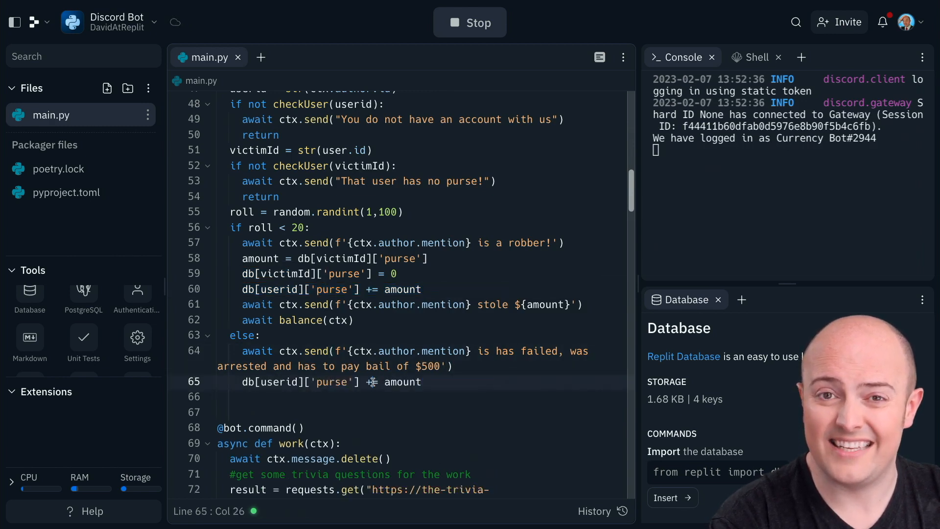
type("-= amount")
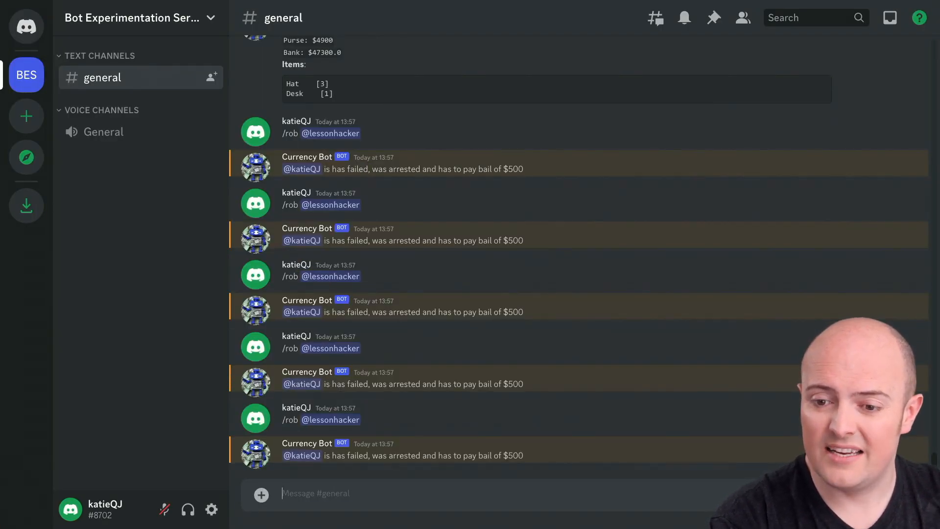
Step: Scroll Discord #general to the bot's 'is a robber! stole $4900' reply after repeated /rob attempts
scroll("down", 3)
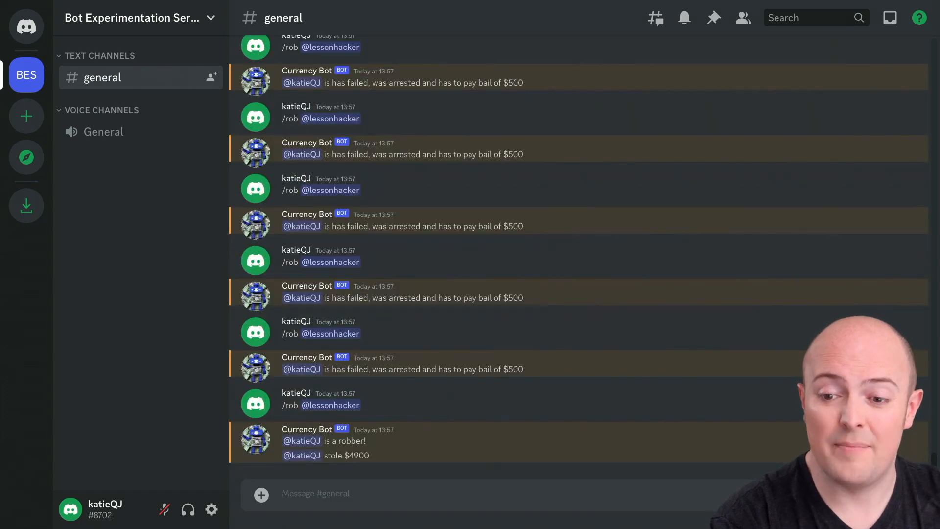